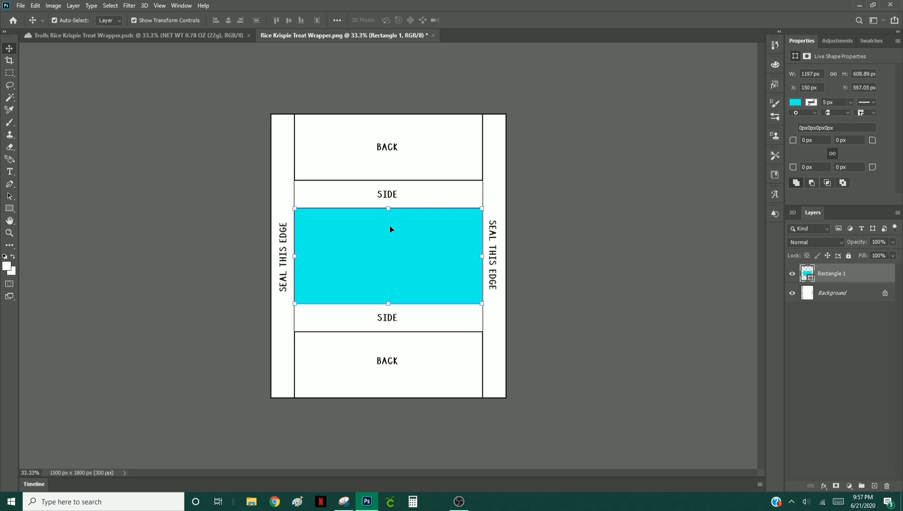
- Free-transform the cyan rectangle so it spans the wrapper's full height between the seals
key(ctrl+t)
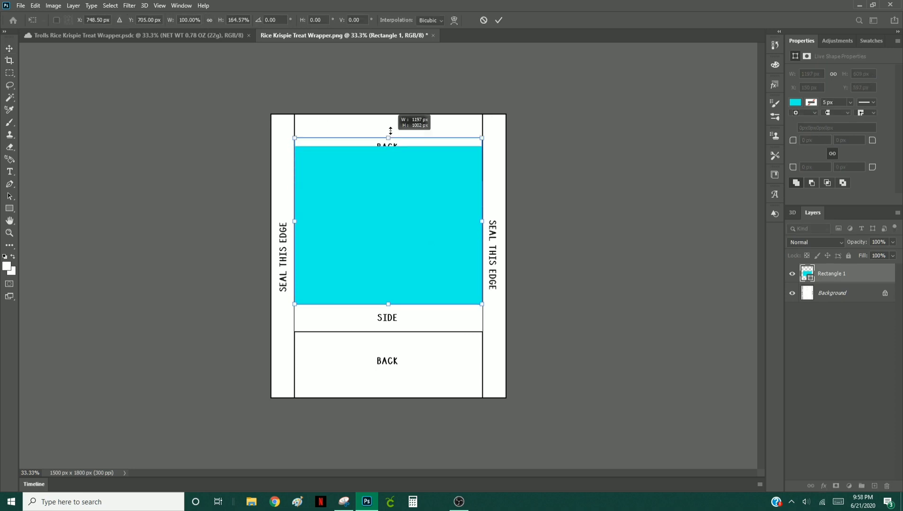
drag(387, 138, 388, 114)
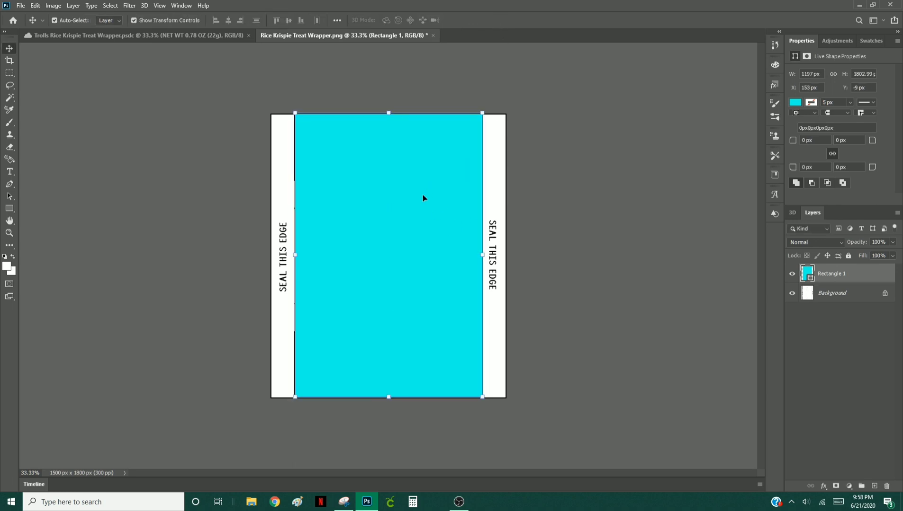
mouse_move(814, 469)
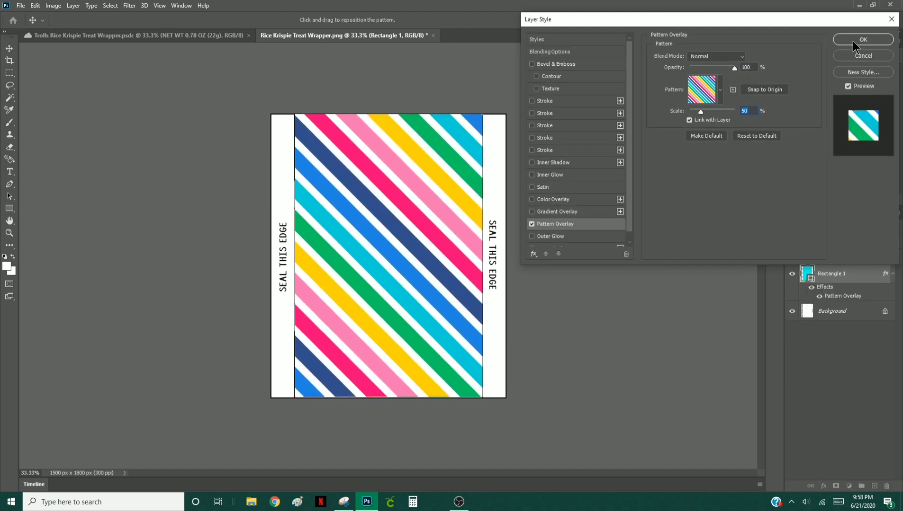
- Apply the rainbow diagonal stripe Pattern Overlay at 50% scale and confirm
click(862, 39)
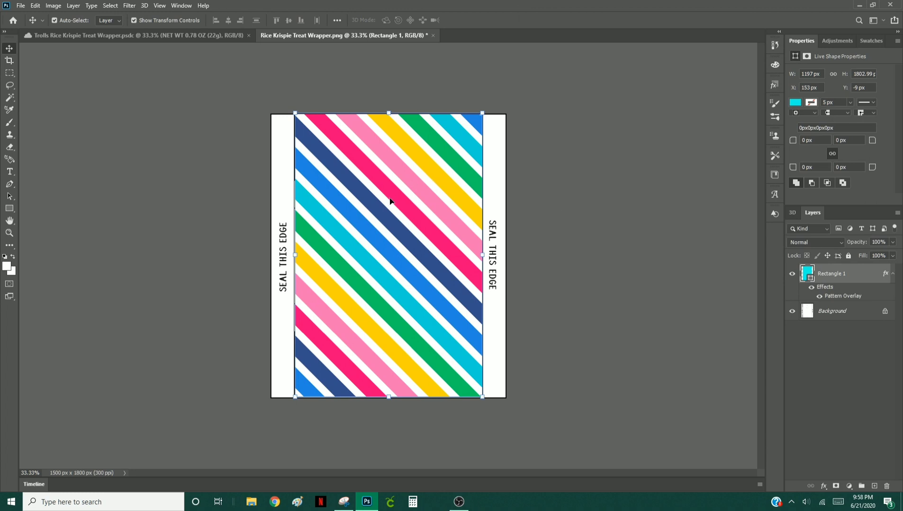
mouse_move(142, 51)
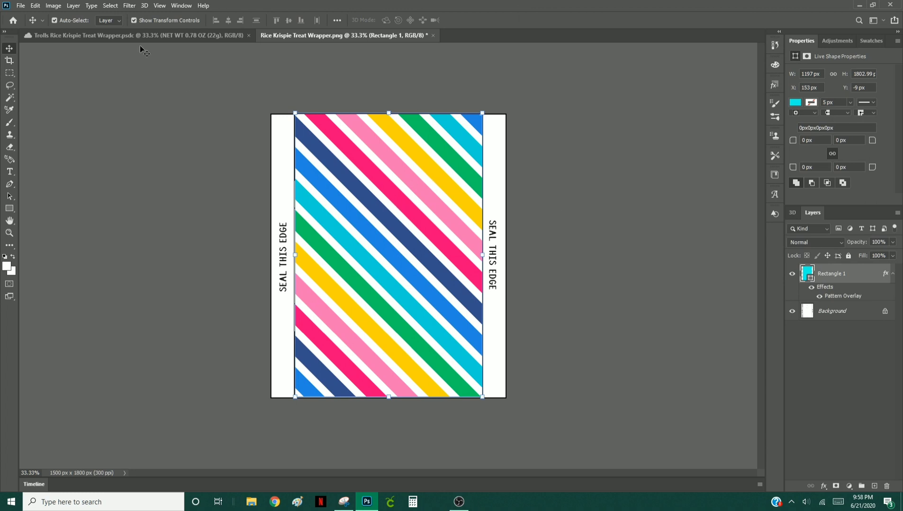
mouse_move(182, 208)
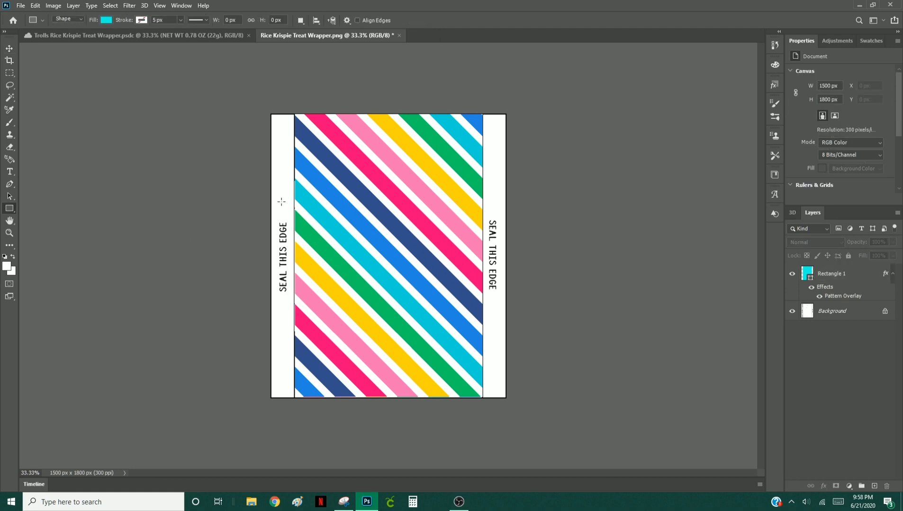
- Draw a white rectangle band, hiding the striped layer to see the template
click(106, 19)
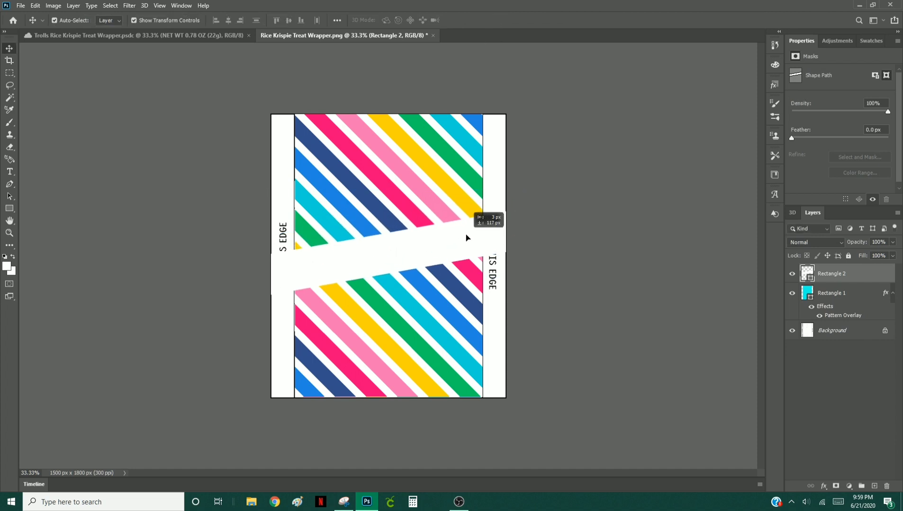
click(831, 293)
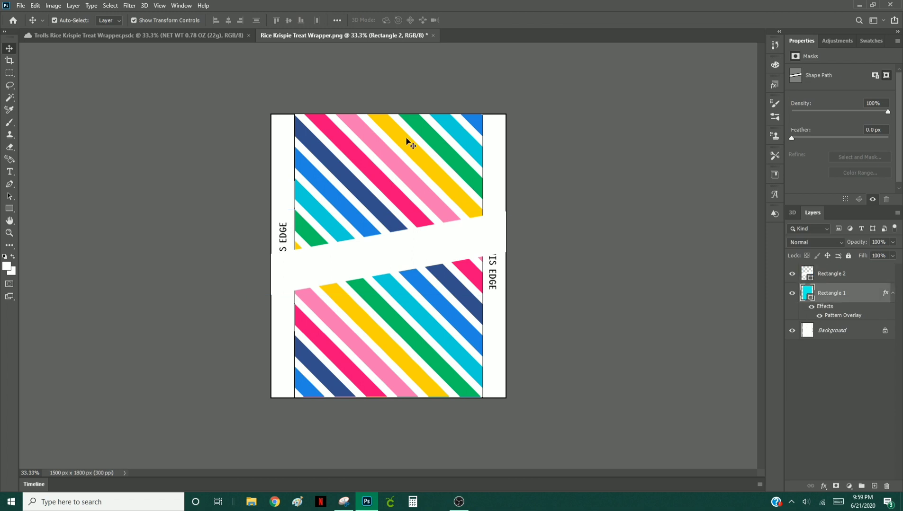
click(807, 292)
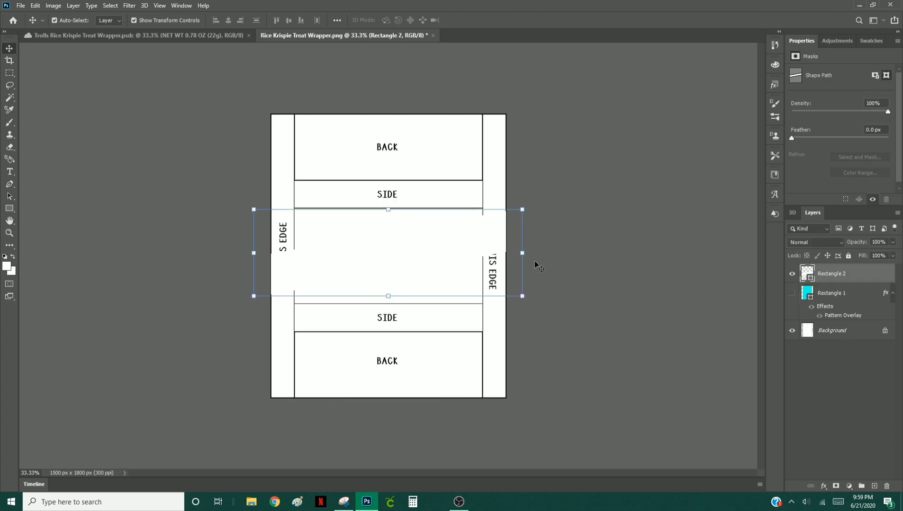
mouse_move(488, 244)
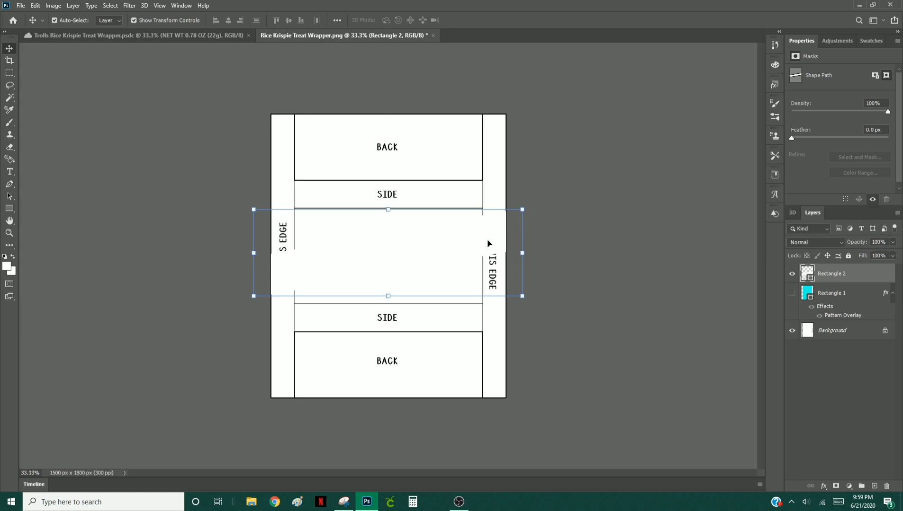
mouse_move(242, 178)
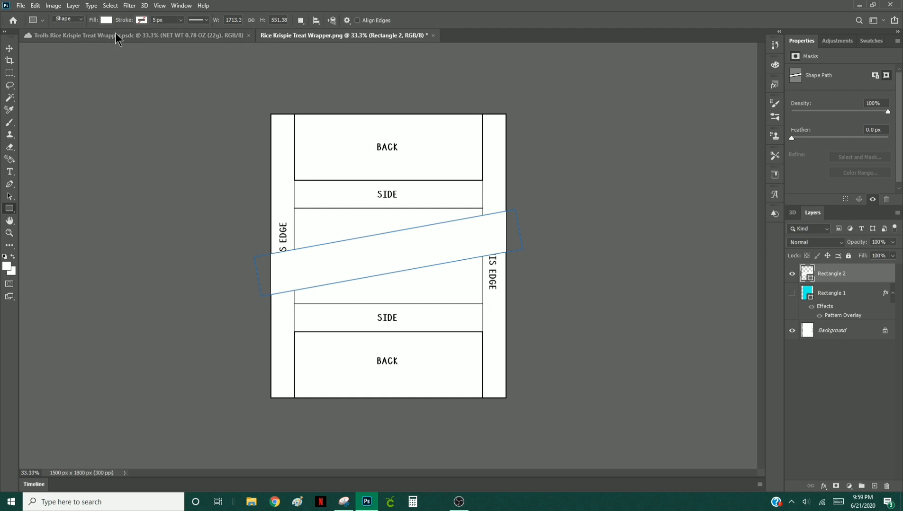
click(106, 20)
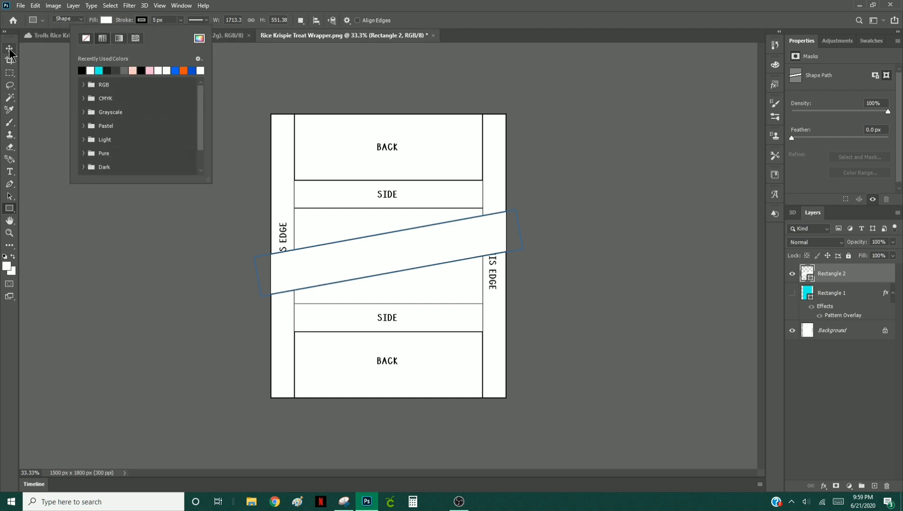
- Rotate the white band with Free Transform and stretch it taller
click(10, 48)
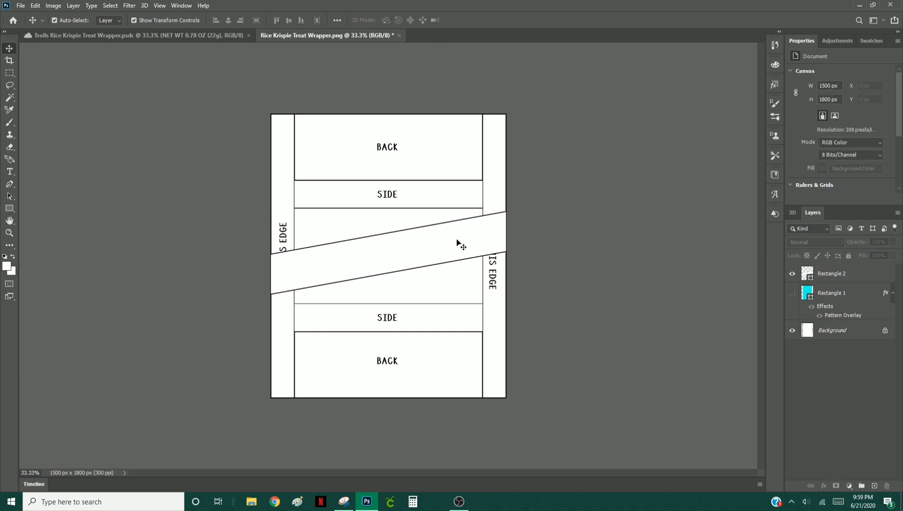
click(831, 274)
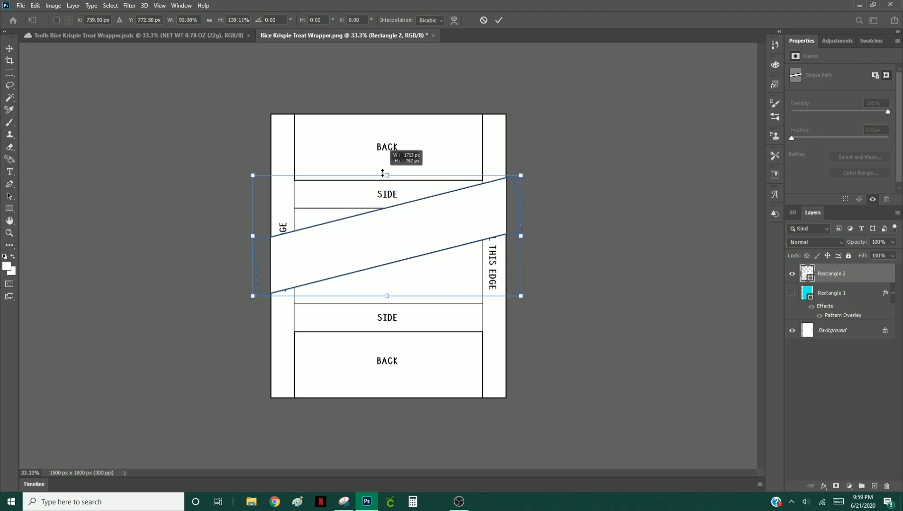
click(499, 19)
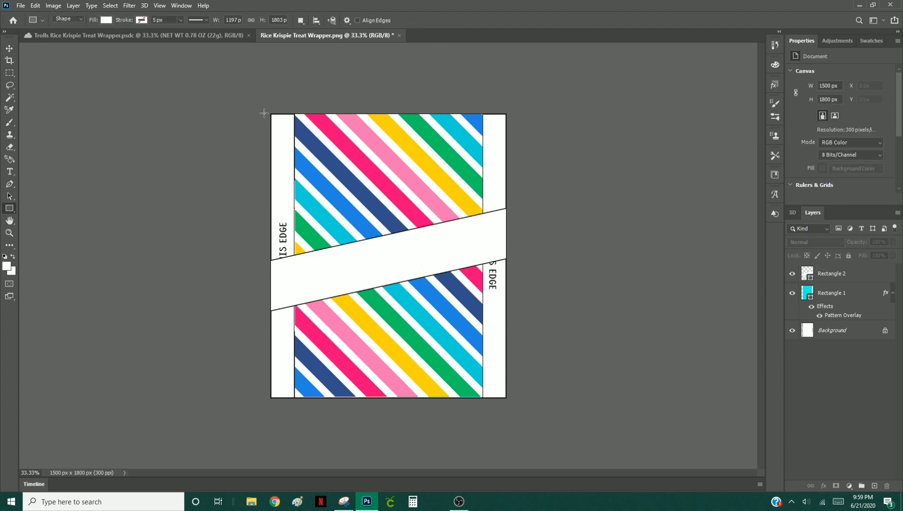
- Draw a hot pink strip on the left edge and duplicate it for the right edge
click(106, 19)
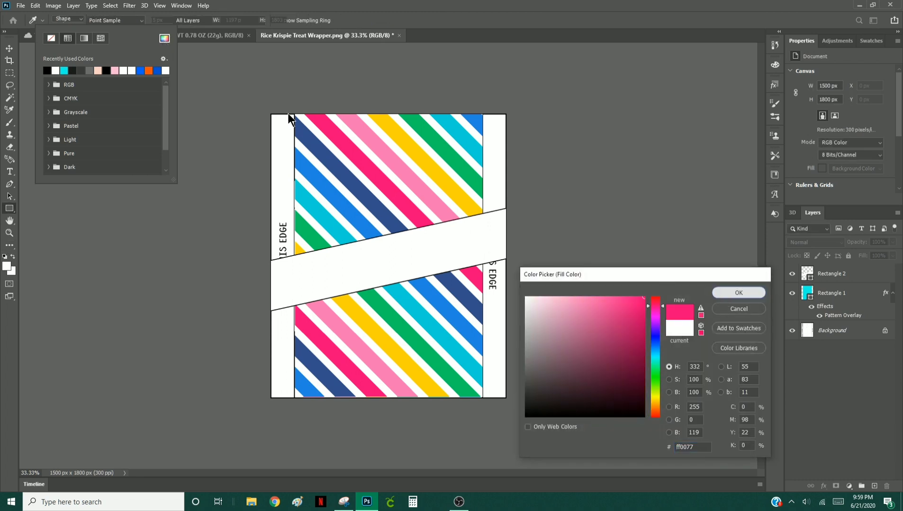
click(737, 293)
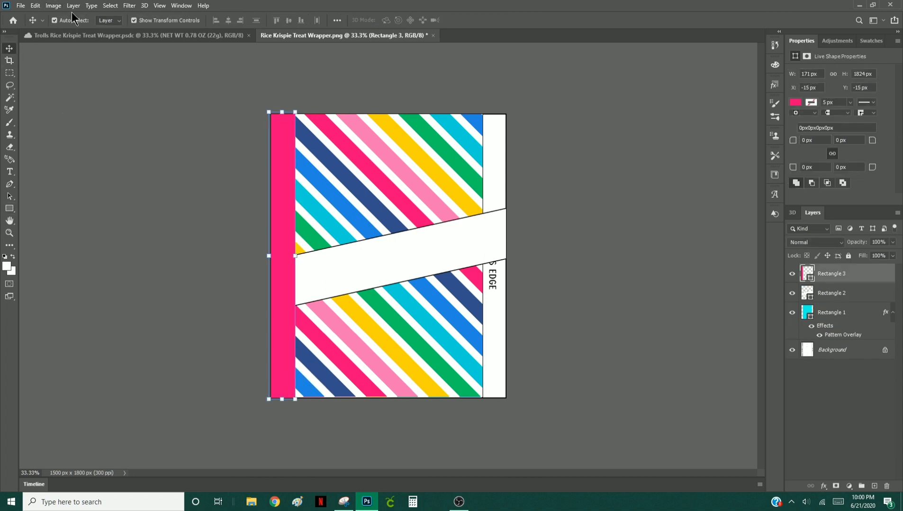
click(73, 5)
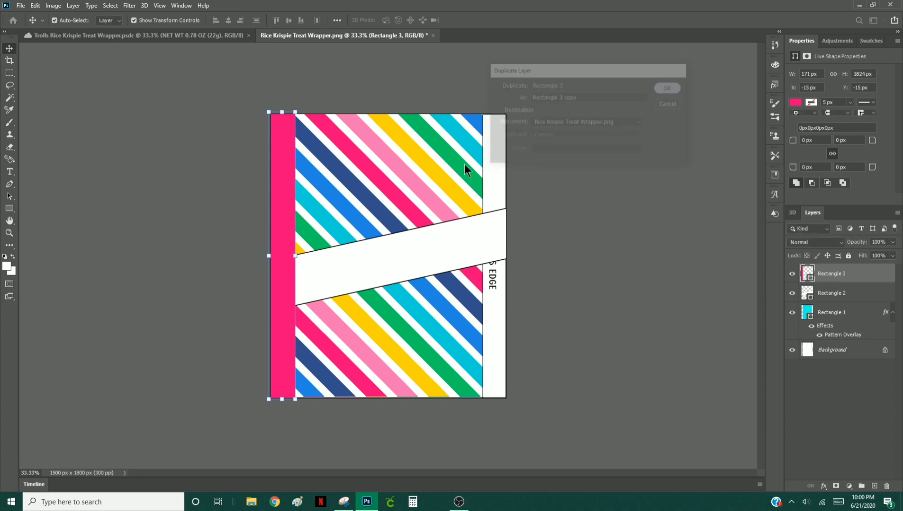
click(665, 88)
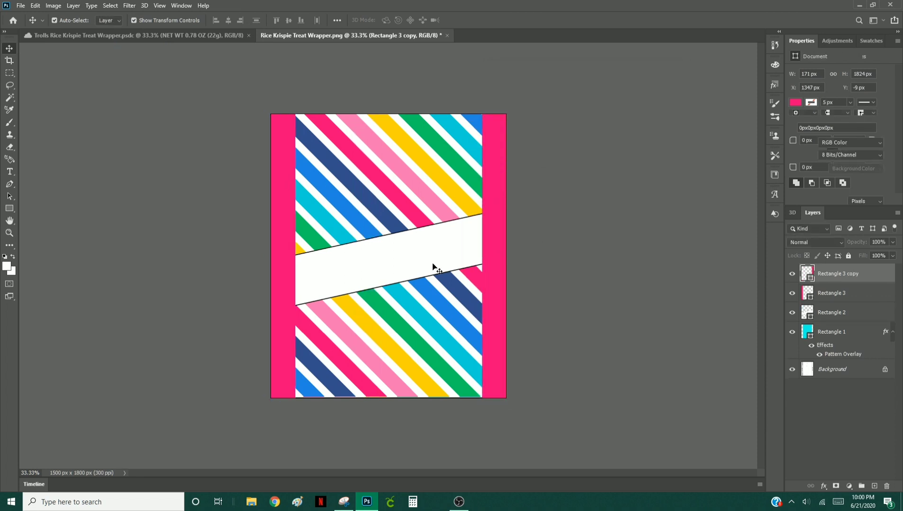
- Set the white band's stroke to none and deselect to view the layout
click(832, 312)
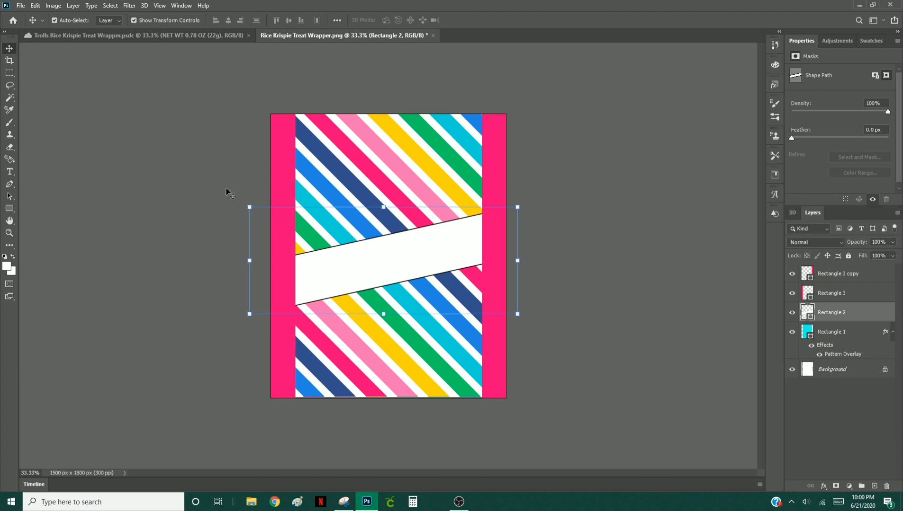
click(9, 208)
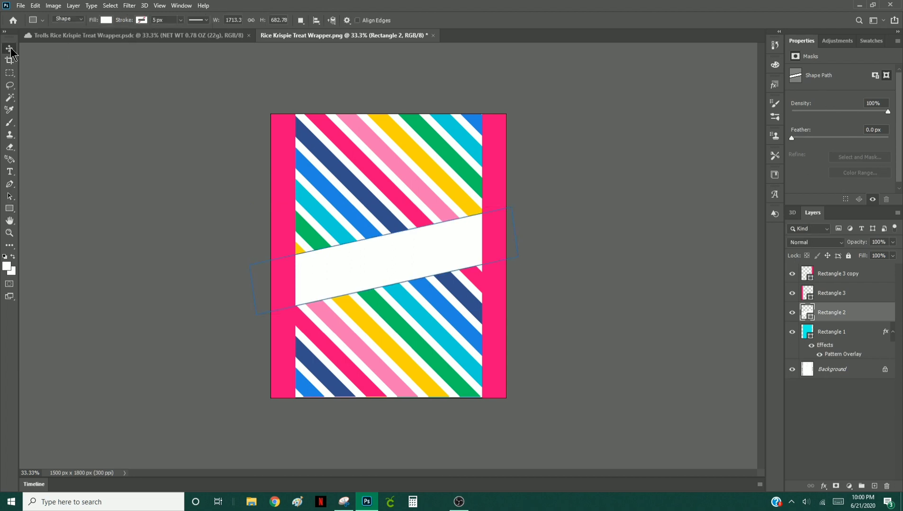
click(9, 48)
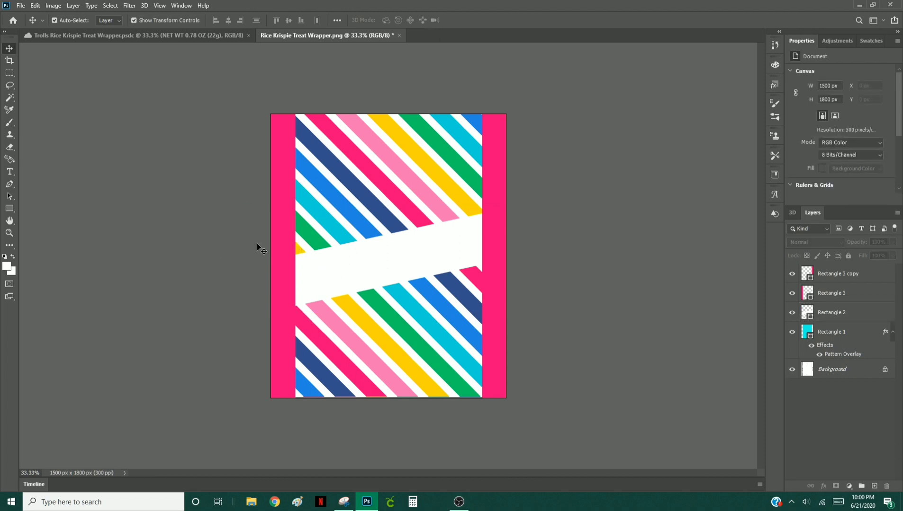
click(10, 171)
text(RICE)
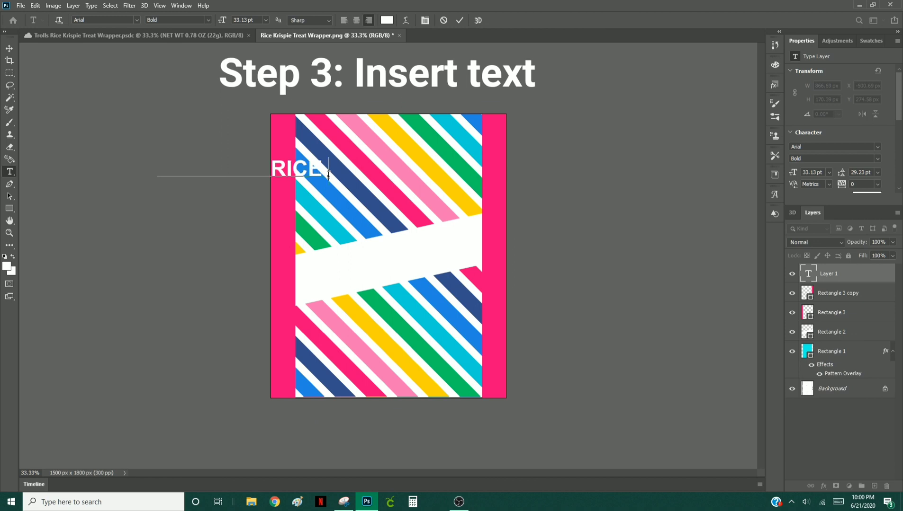
- Type the white title 'JESSICAS RICEKRISPIES TREATS' and scale it between the pink bars
text(SPIES)
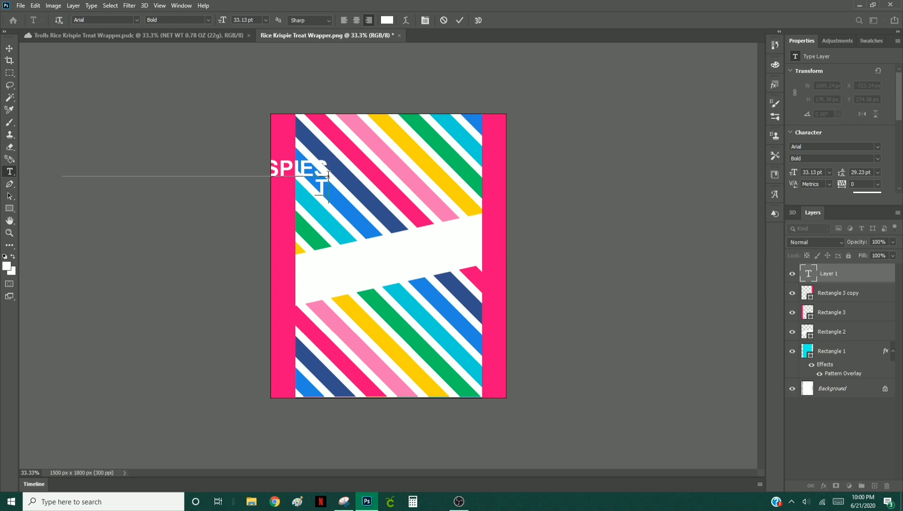
text(EATS)
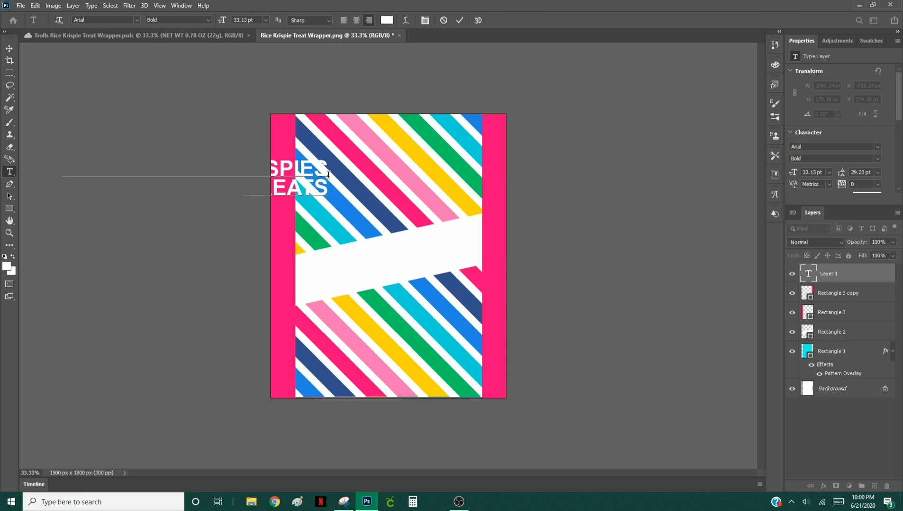
mouse_move(403, 75)
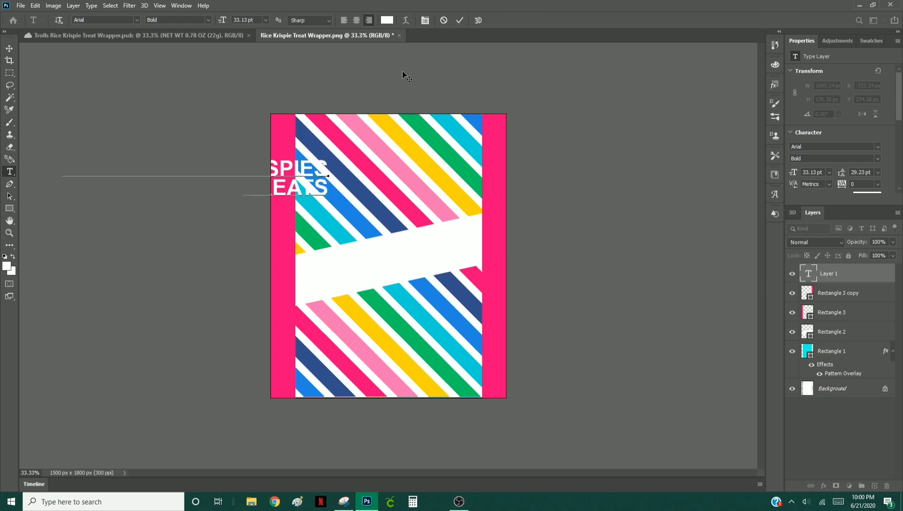
click(459, 20)
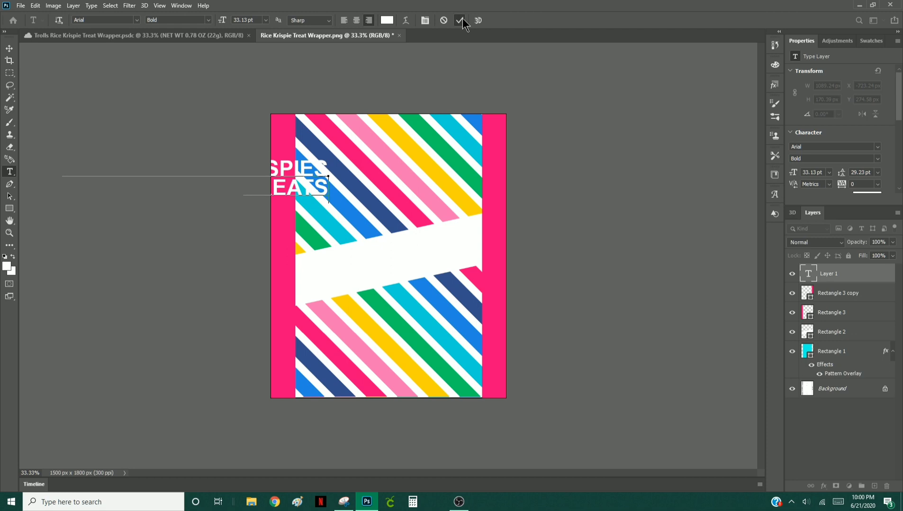
click(459, 20)
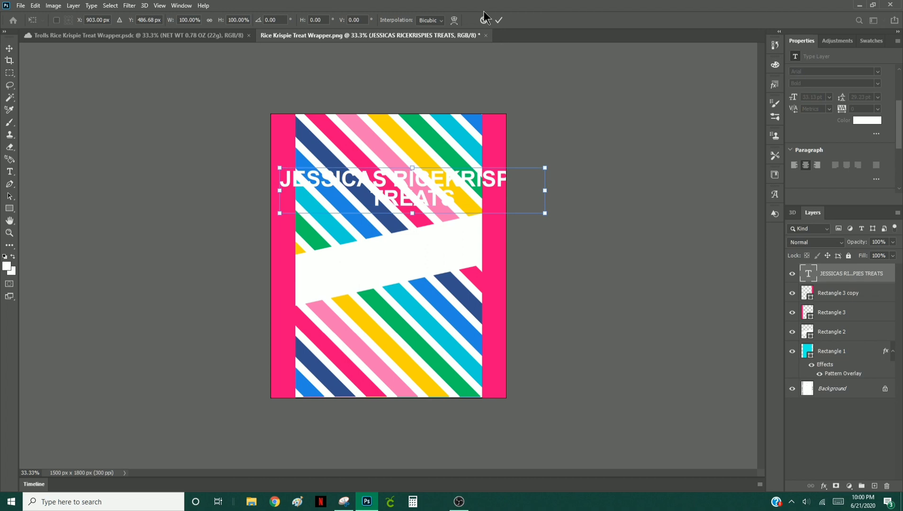
click(497, 20)
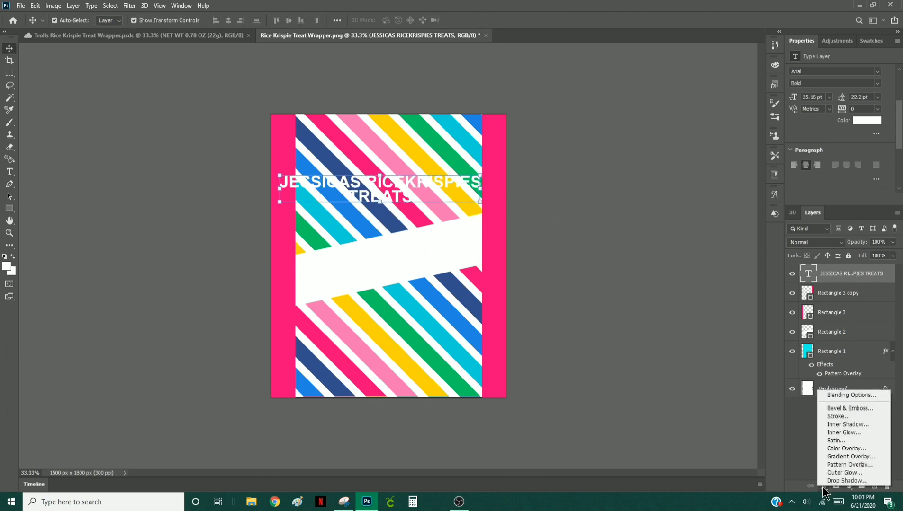
mouse_move(848, 464)
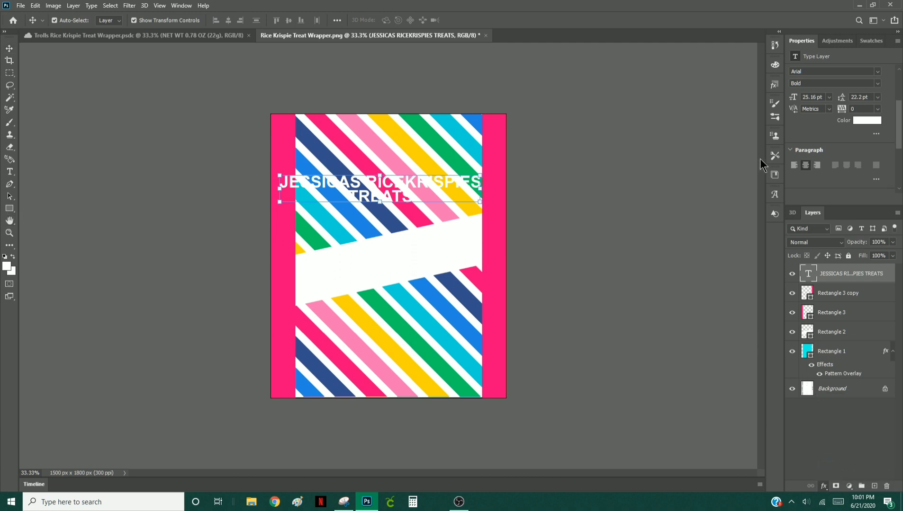
- Give the title a teal glitter Pattern Overlay, after trying purple and gold glitters
double_click(843, 373)
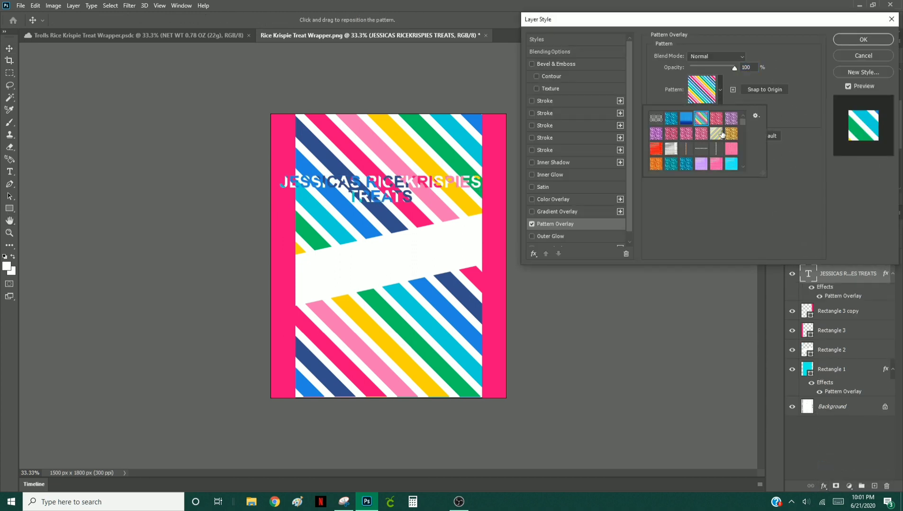
click(731, 118)
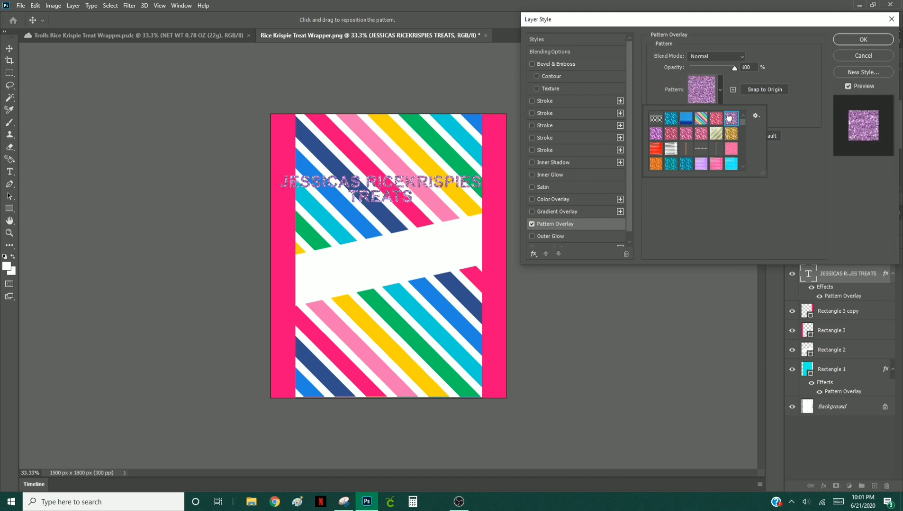
click(730, 133)
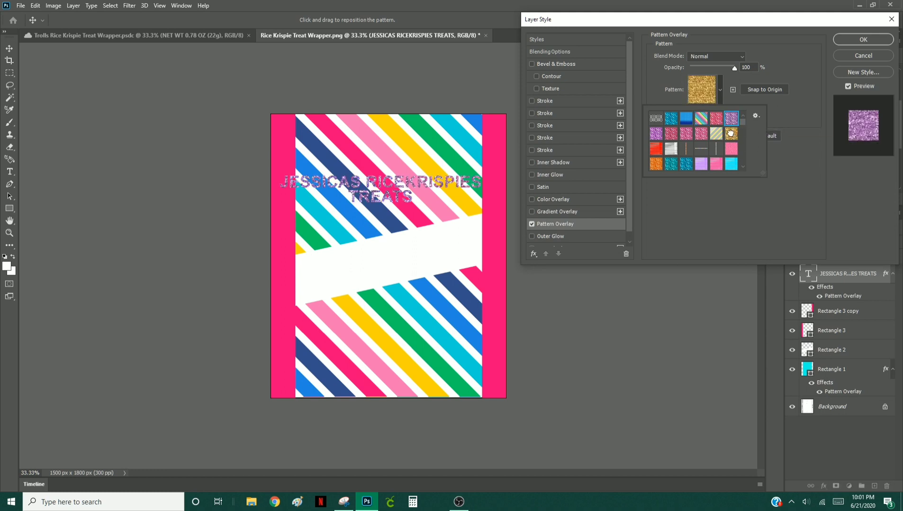
click(729, 133)
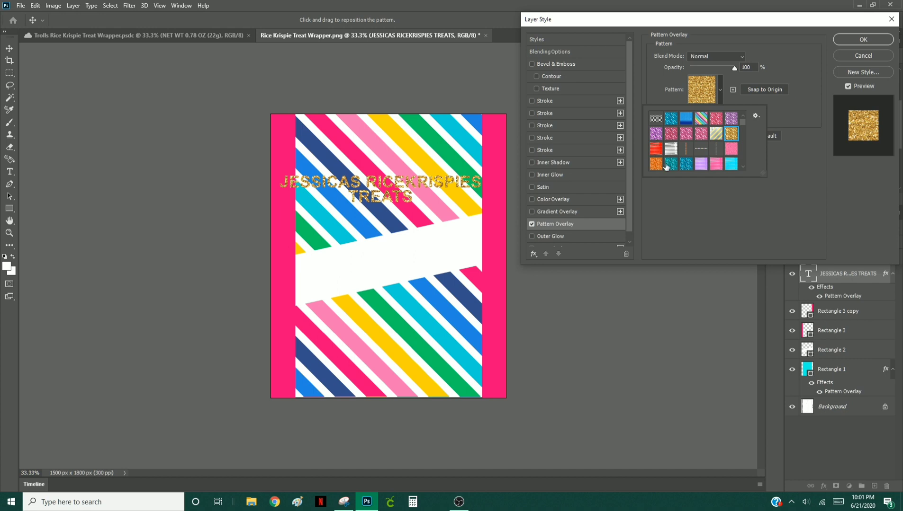
click(670, 164)
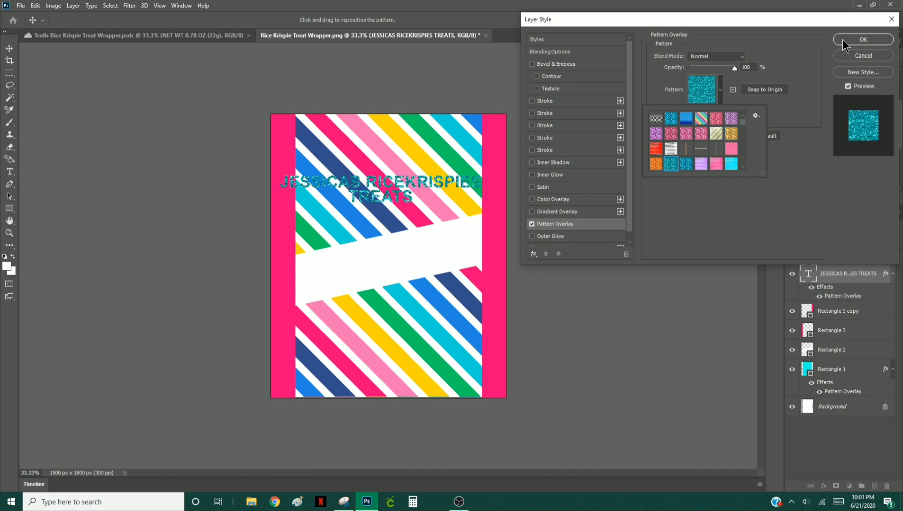
click(862, 39)
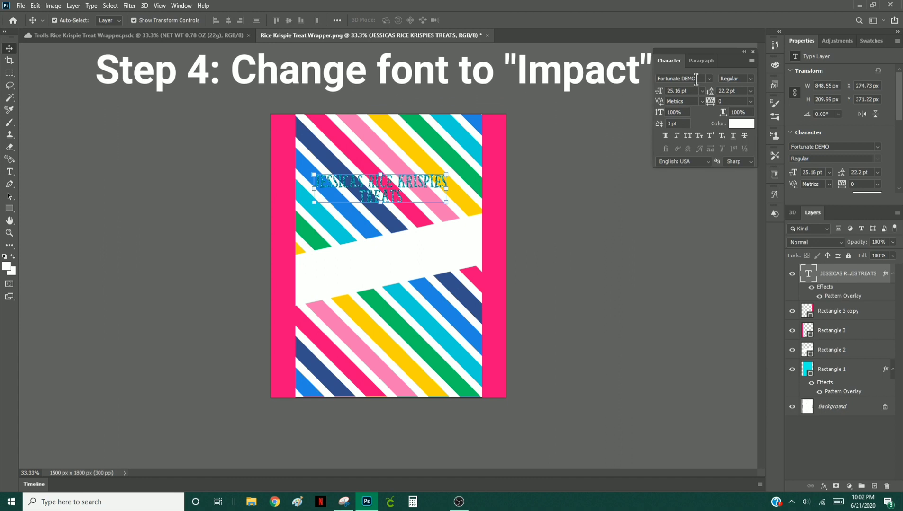
- Change the title's font family to Impact
click(708, 78)
text(Impact)
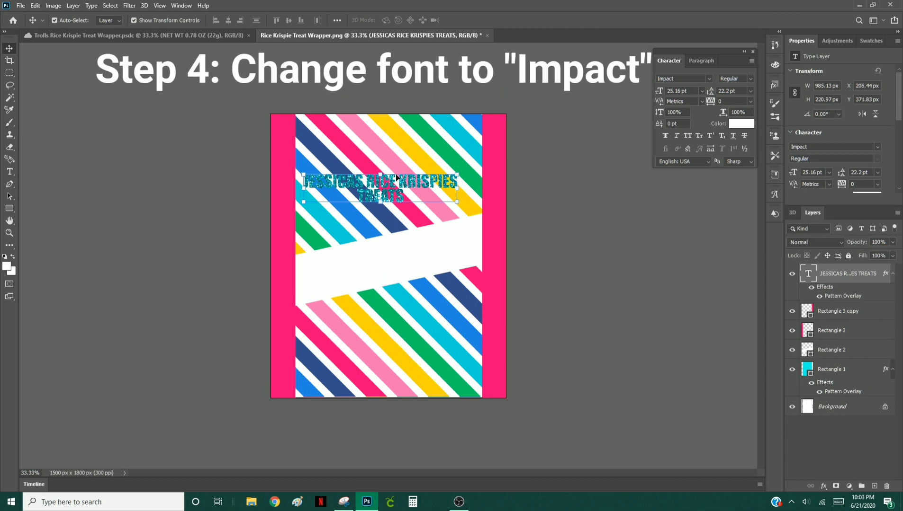
mouse_move(319, 186)
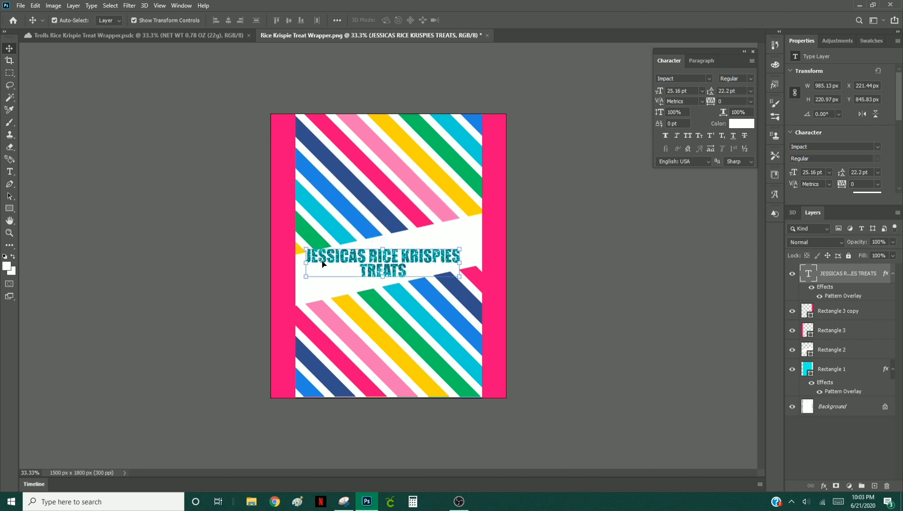
mouse_move(467, 238)
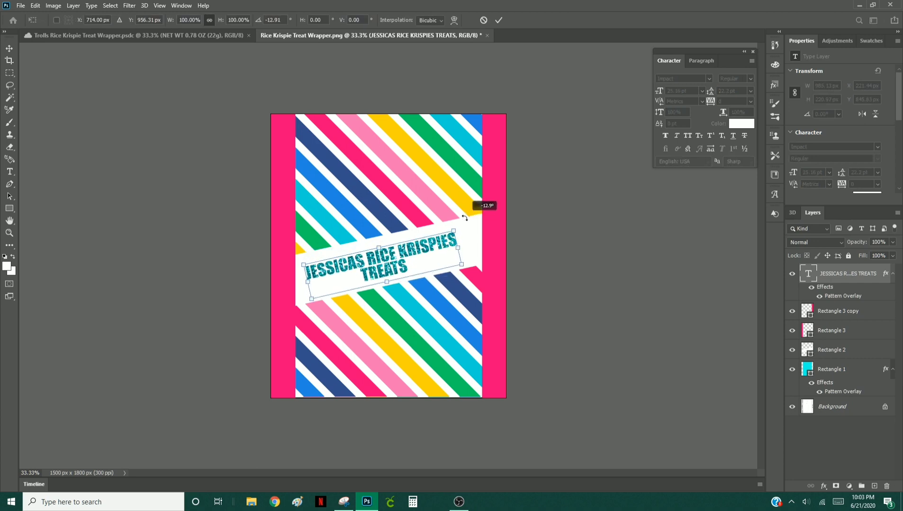
- Tilt the title about -13° onto the white band and set tracking to 25
click(498, 20)
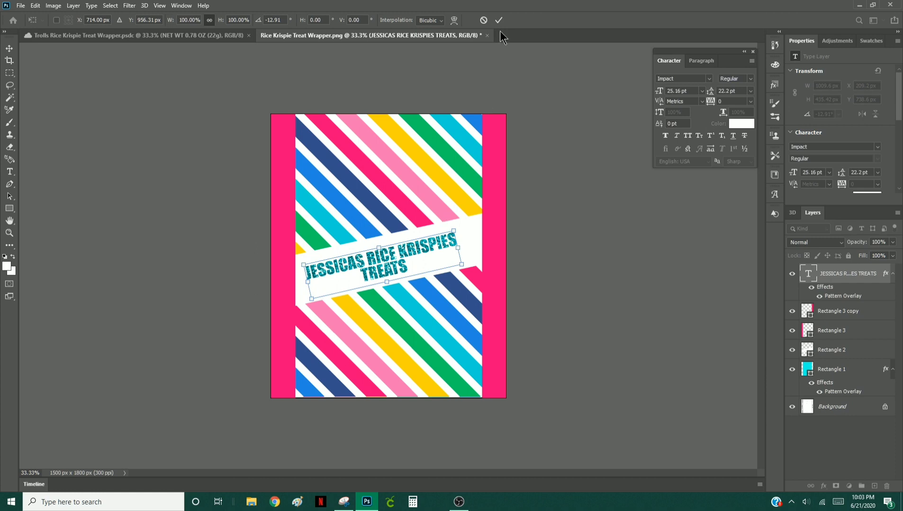
click(499, 19)
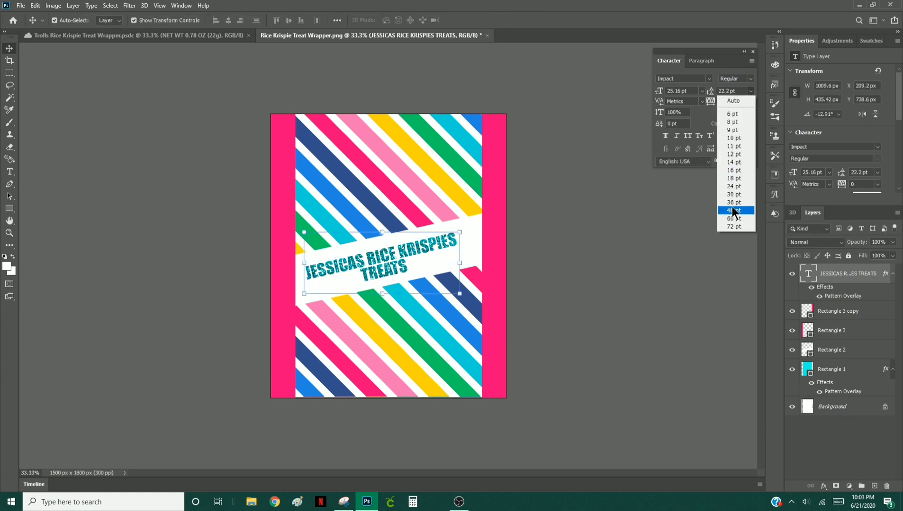
mouse_move(715, 80)
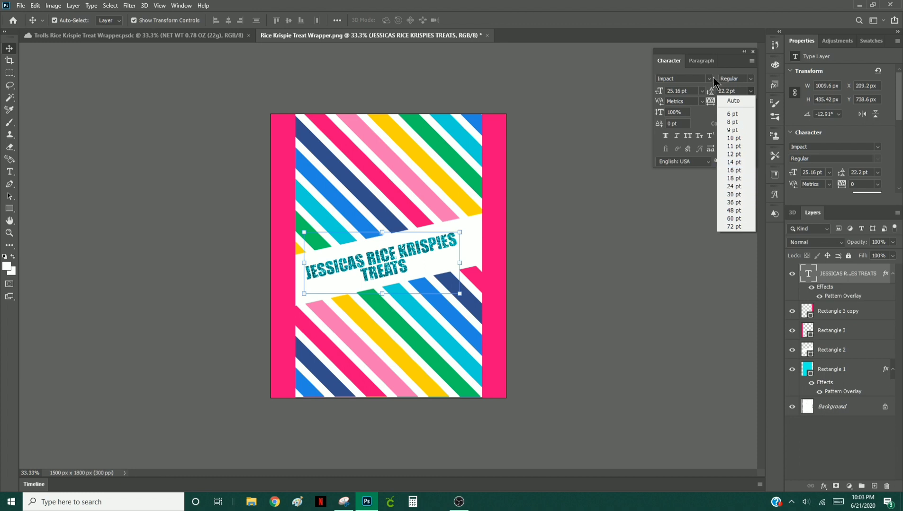
click(748, 101)
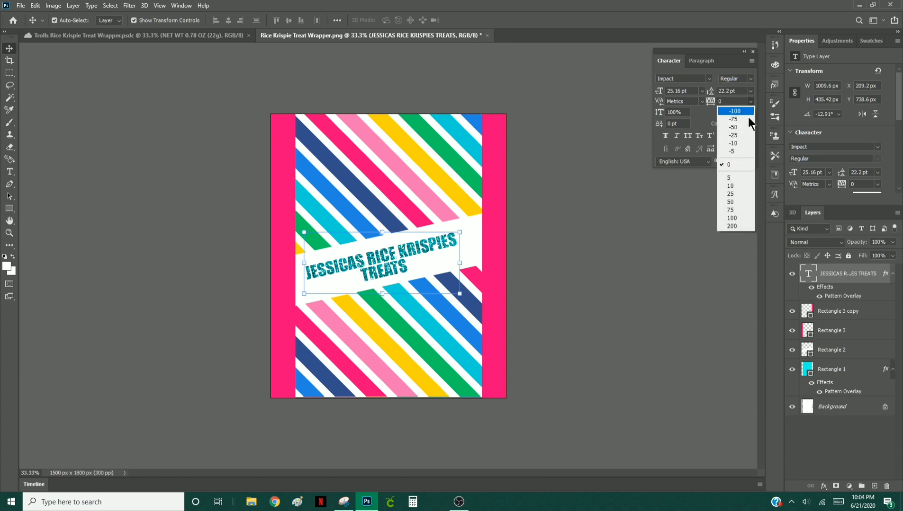
click(729, 195)
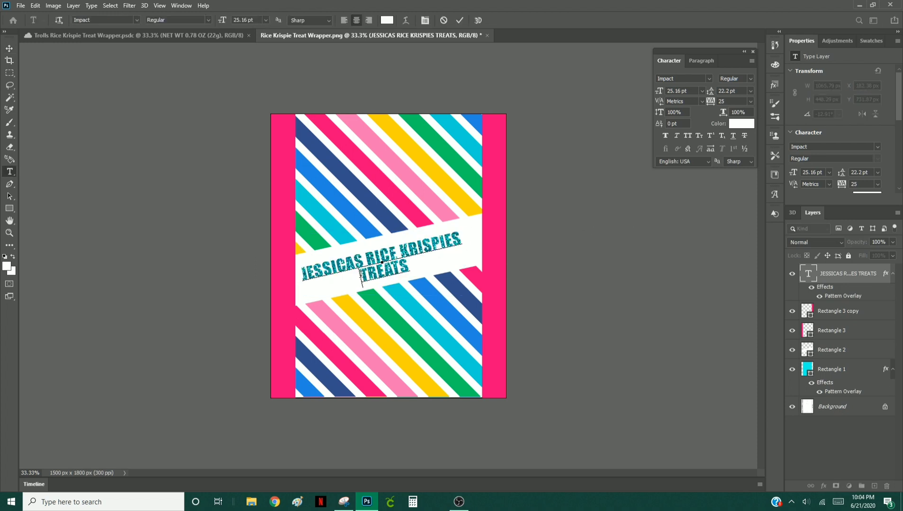
- Enlarge the word TREATS to 48 pt and set the leading to 36 pt
double_click(383, 269)
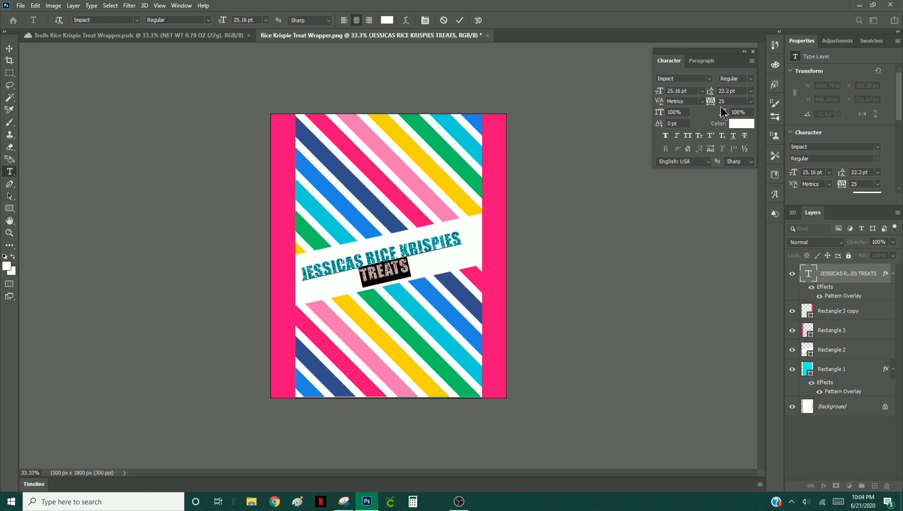
click(710, 91)
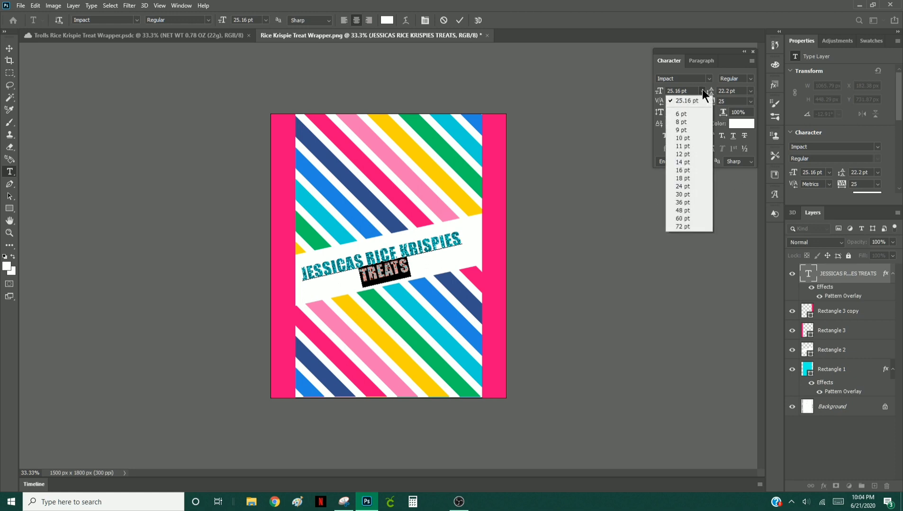
click(682, 210)
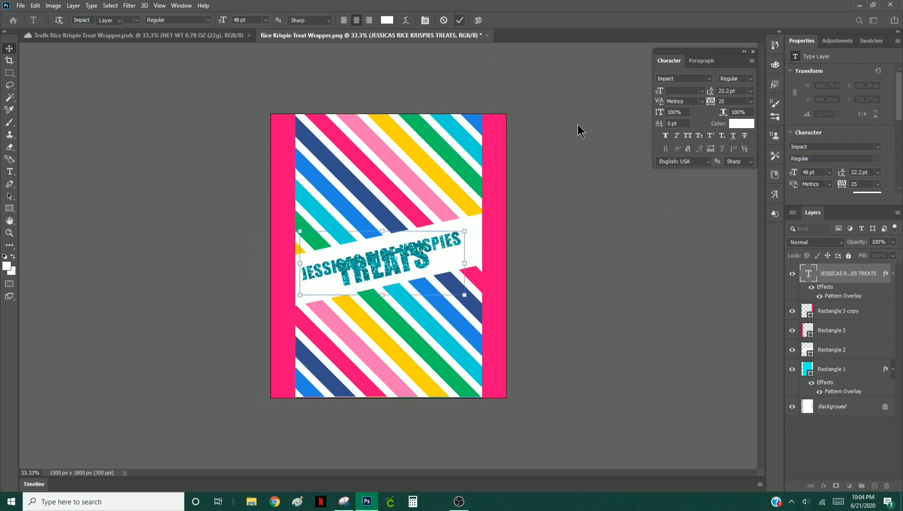
click(10, 48)
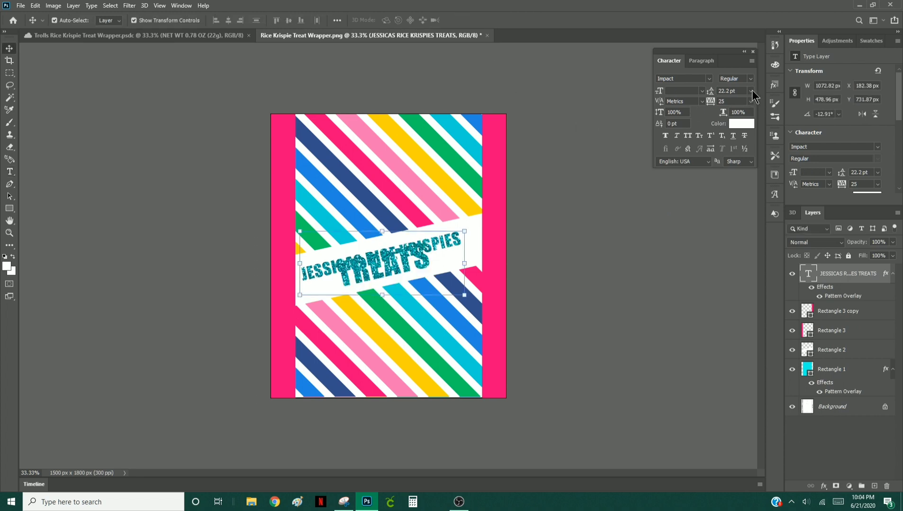
click(750, 91)
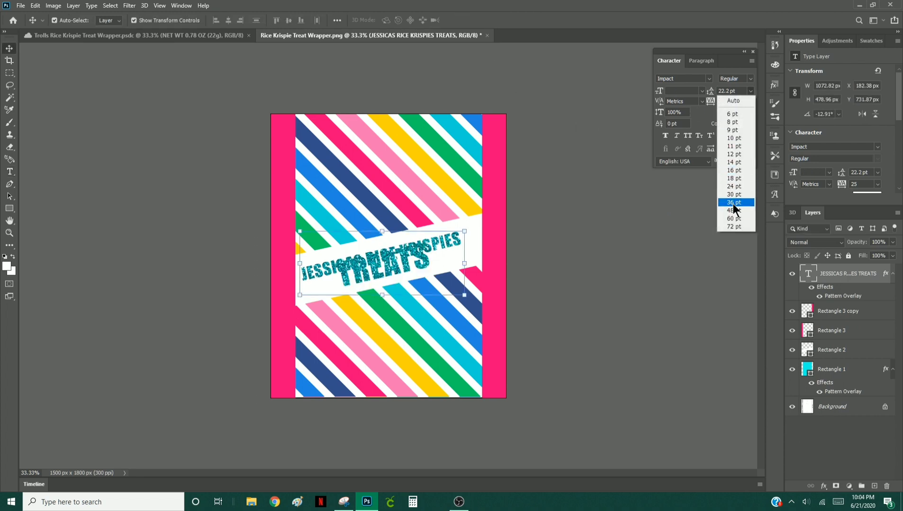
click(732, 202)
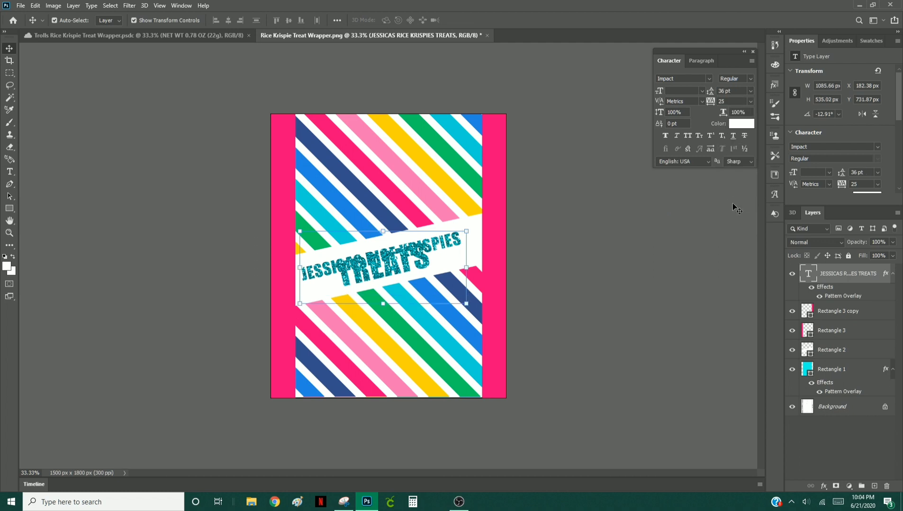
click(750, 91)
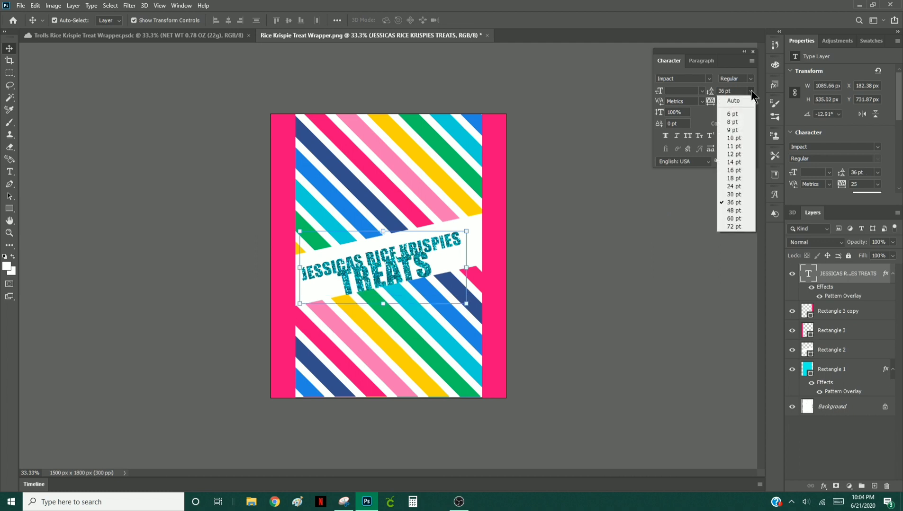
click(734, 210)
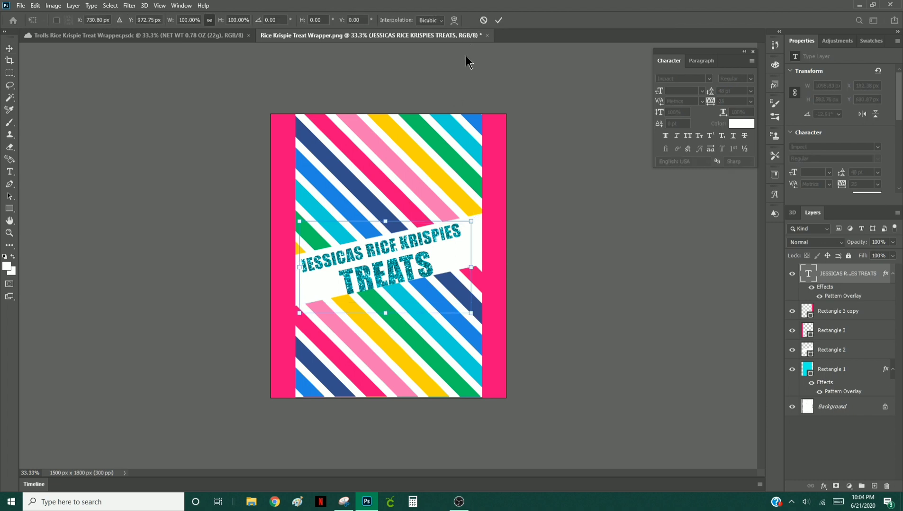
mouse_move(505, 63)
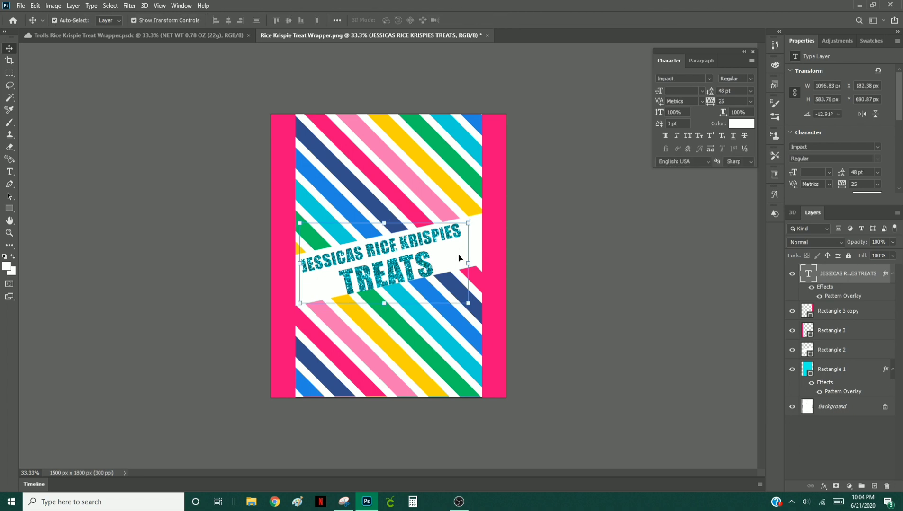
mouse_move(472, 216)
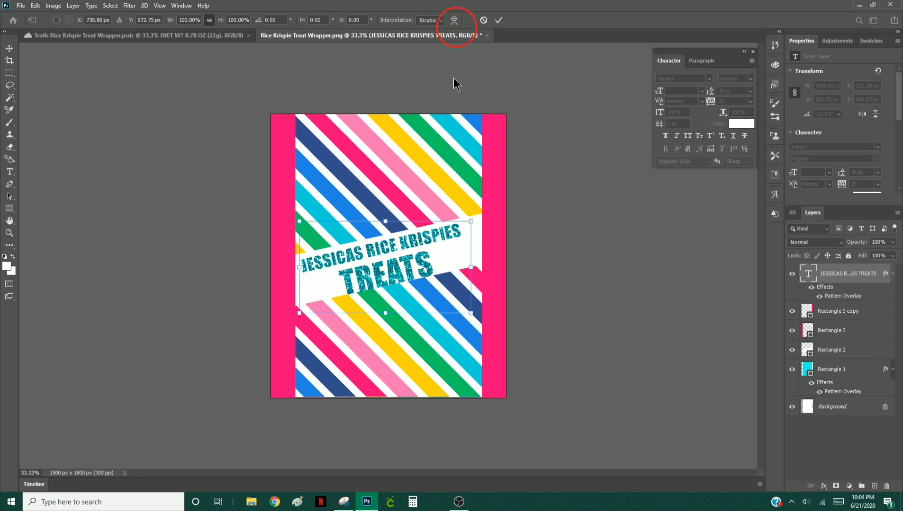
mouse_move(455, 19)
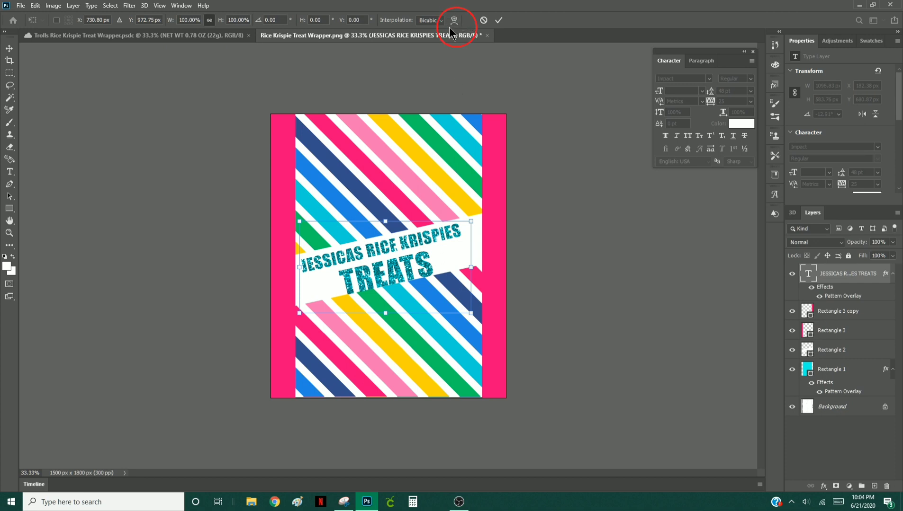
- Warp the logo with an Arc of bend 19.3, after trying other warp shapes
click(454, 20)
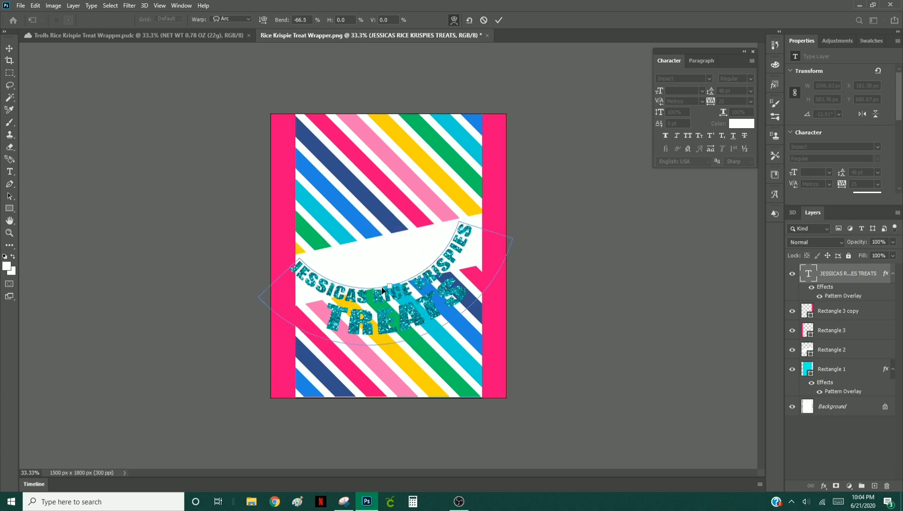
text(-9.6)
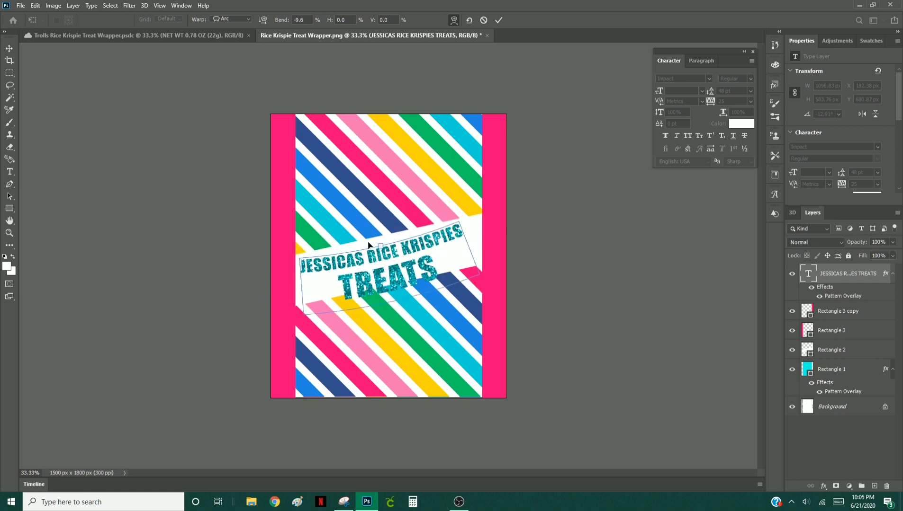
text(19.3)
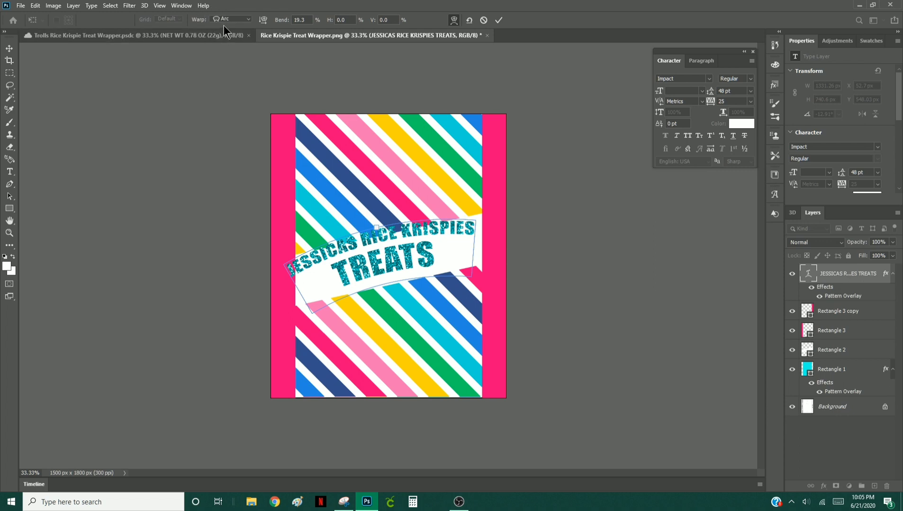
click(232, 19)
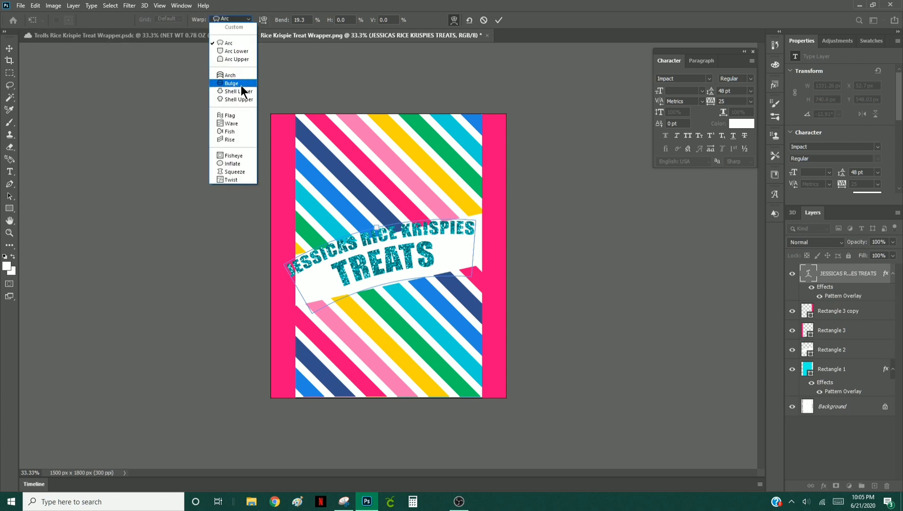
click(230, 140)
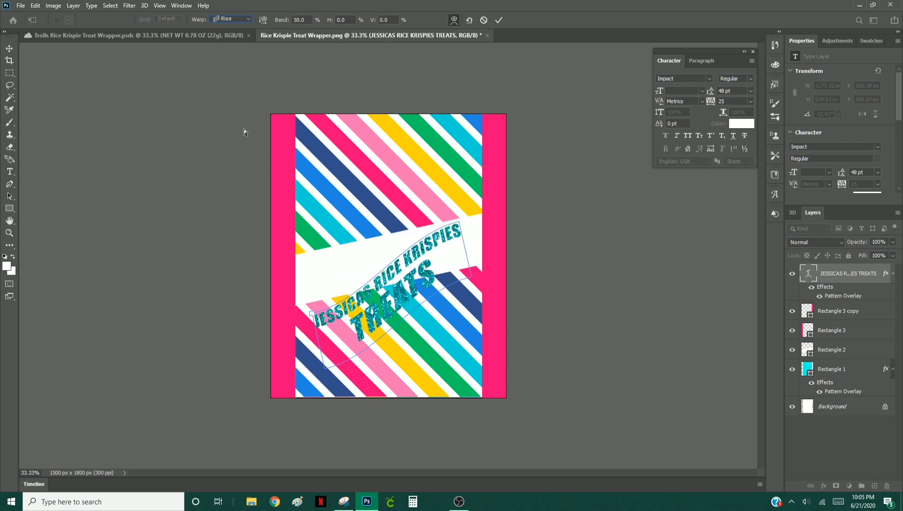
click(232, 19)
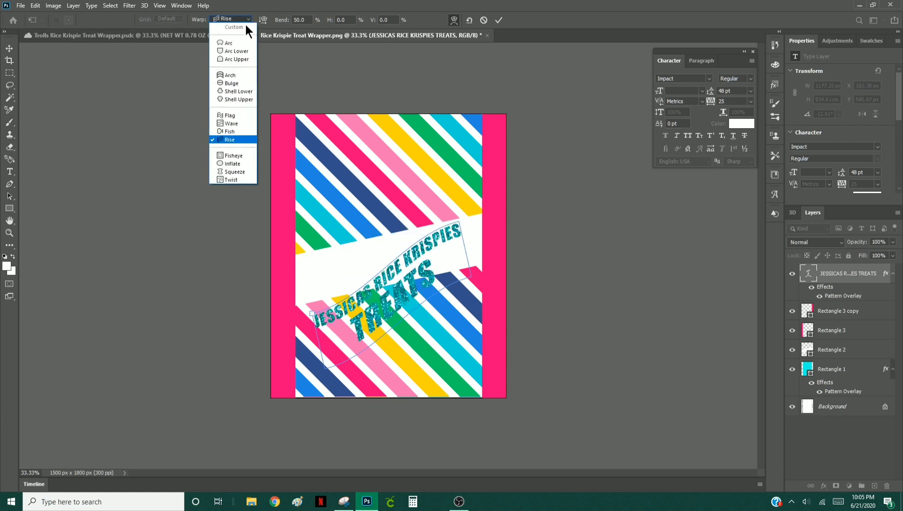
click(229, 43)
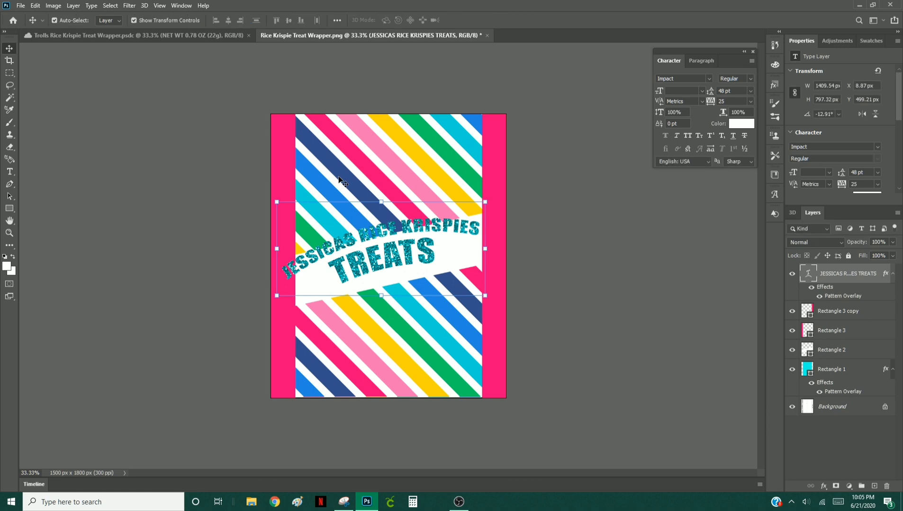
mouse_move(476, 242)
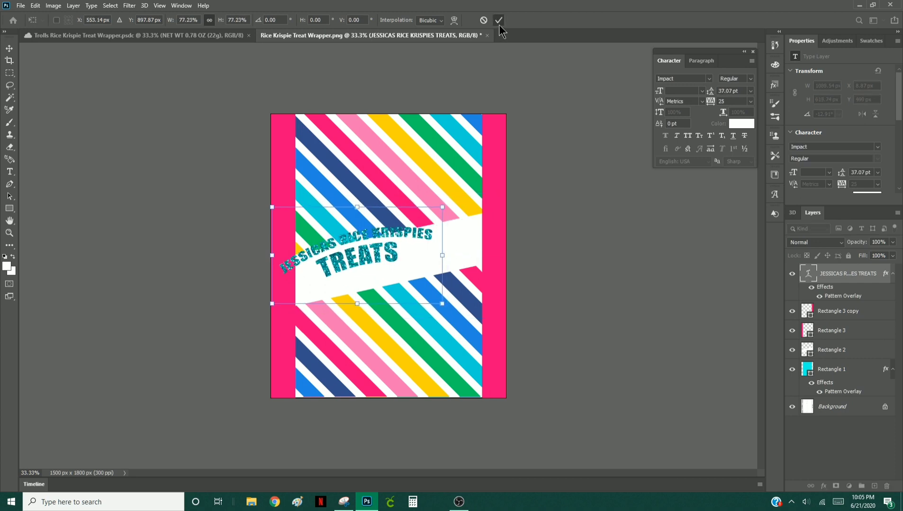
- Scale the logo down and restack it on three lines with smaller word sizes
click(497, 20)
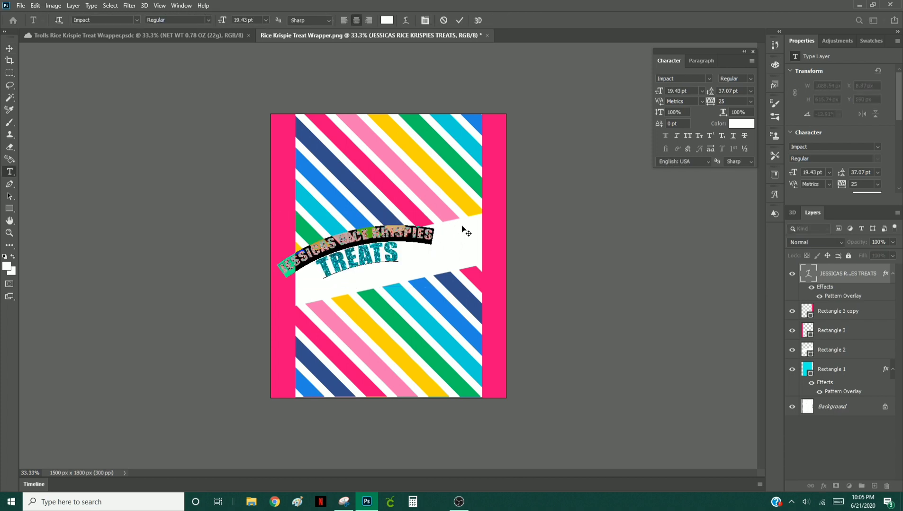
click(709, 90)
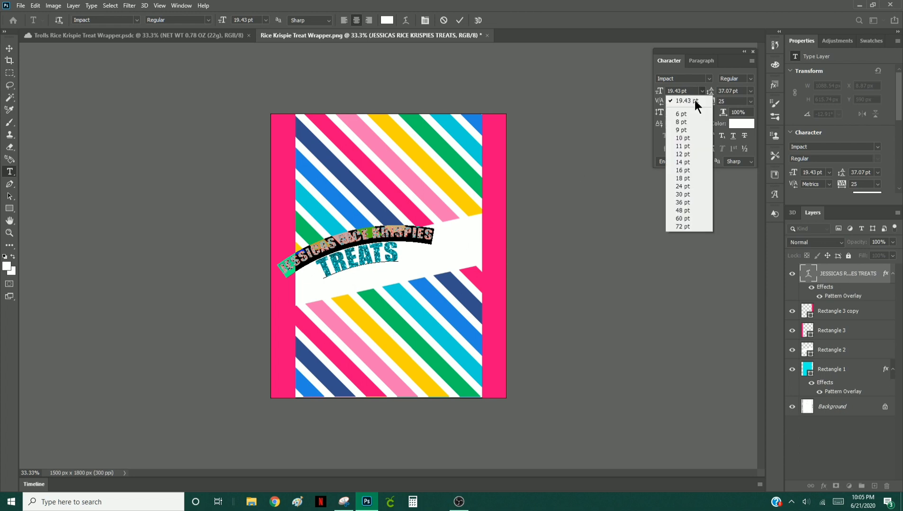
click(682, 154)
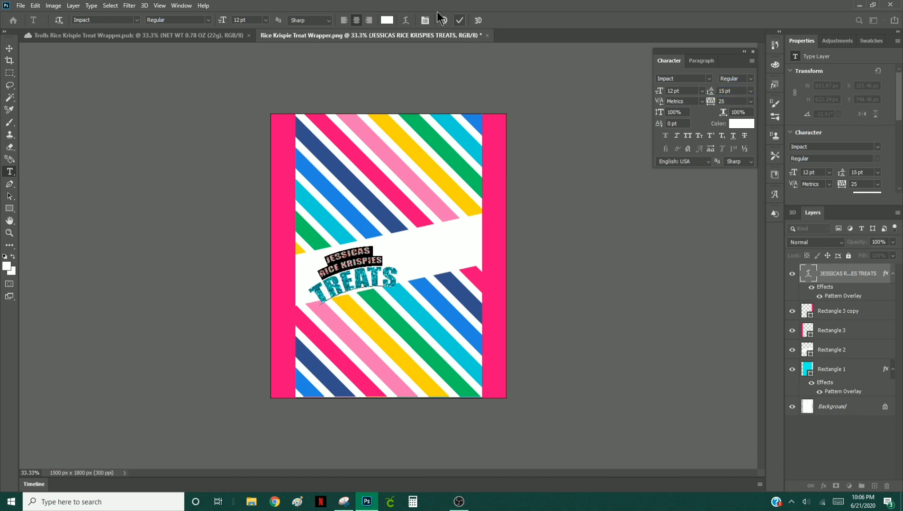
click(351, 261)
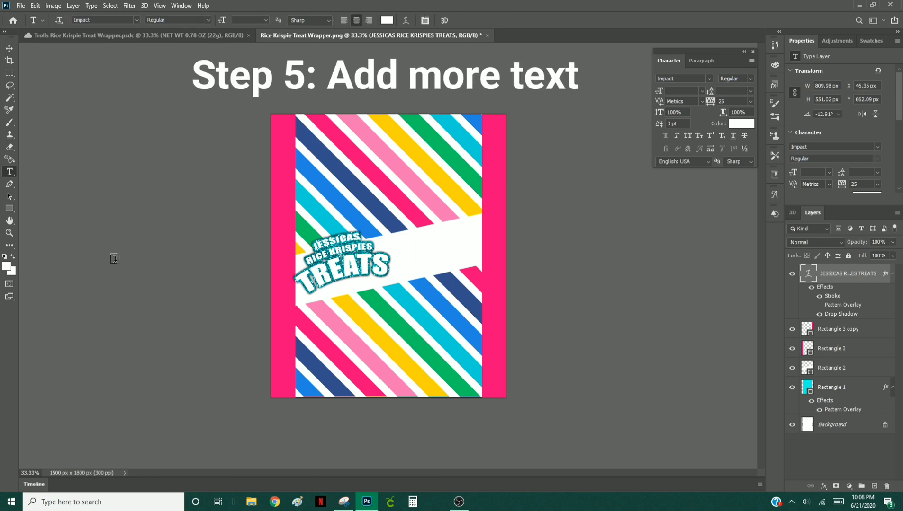
mouse_move(340, 299)
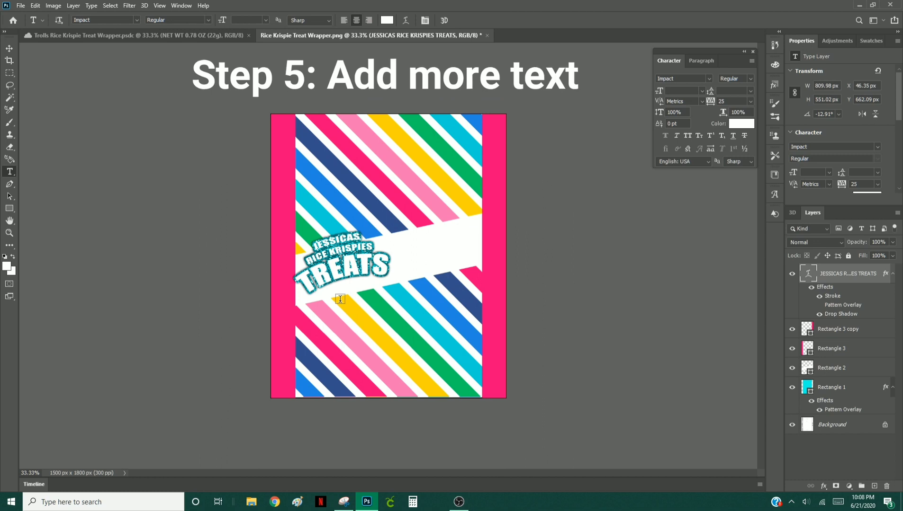
- Add a 'MARSHMELLOW SQUARES' text line below the logo and scale it up
click(340, 299)
text(MARSHMELLOW SQUARES)
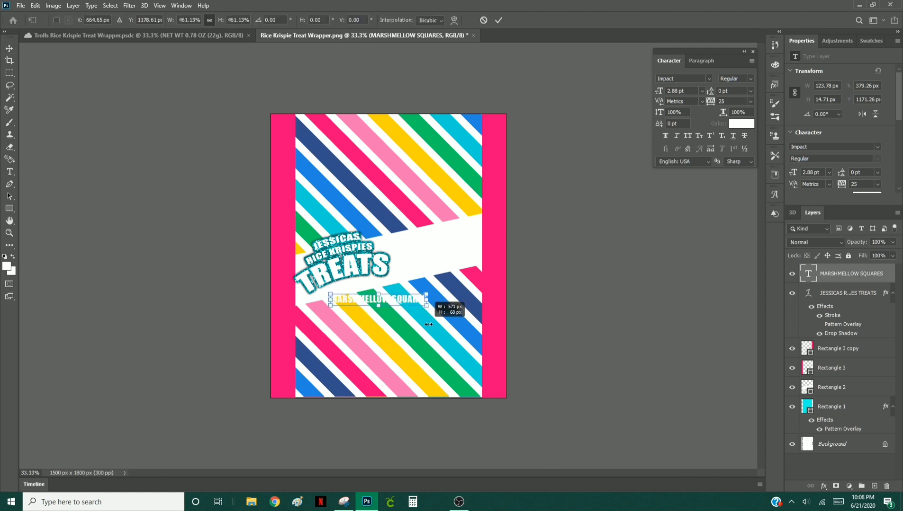
click(498, 19)
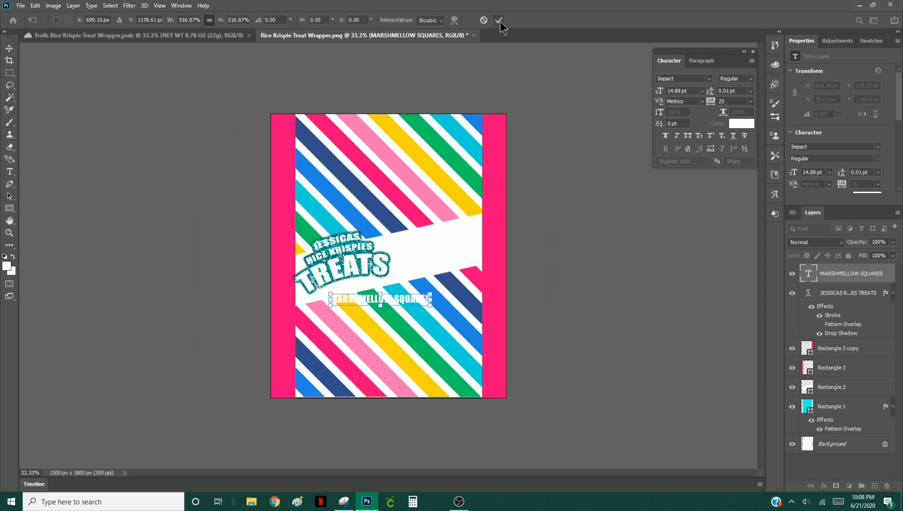
click(498, 20)
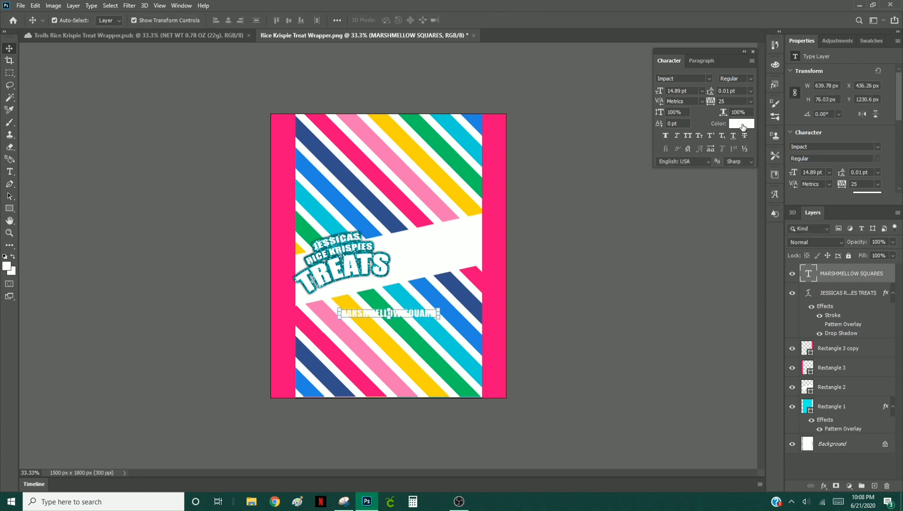
- Set the MARSHMELLOW SQUARES text color to yellow (ffd400)
click(742, 123)
text(ffd400)
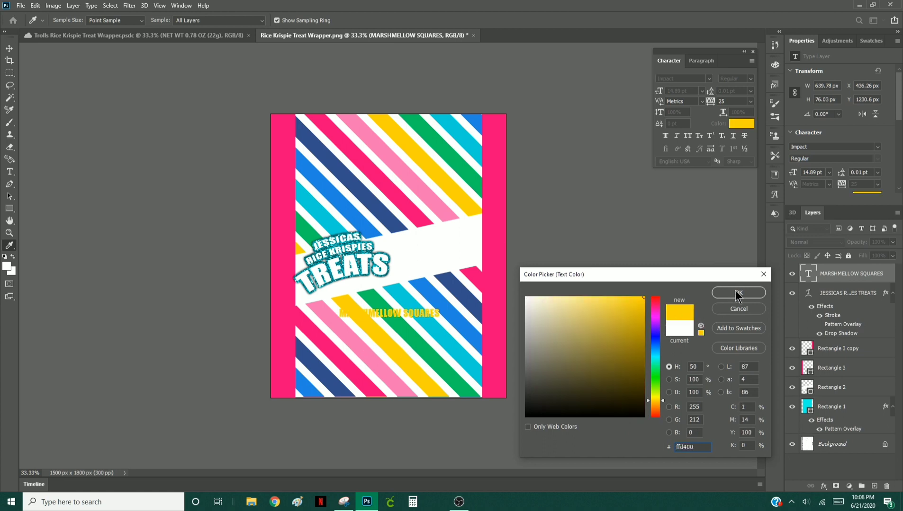
click(737, 293)
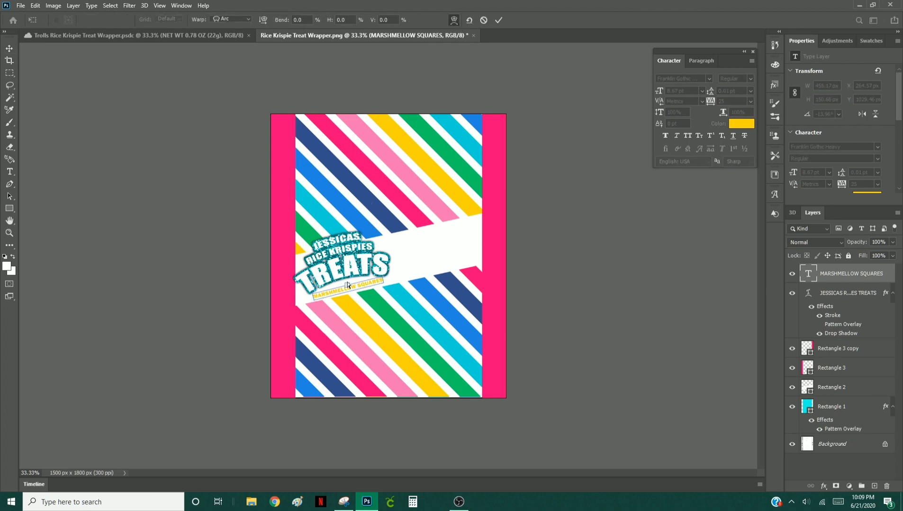
- Apply an Arc warp with bend 19.9 and commit the subtitle under TREATS
text(19.9)
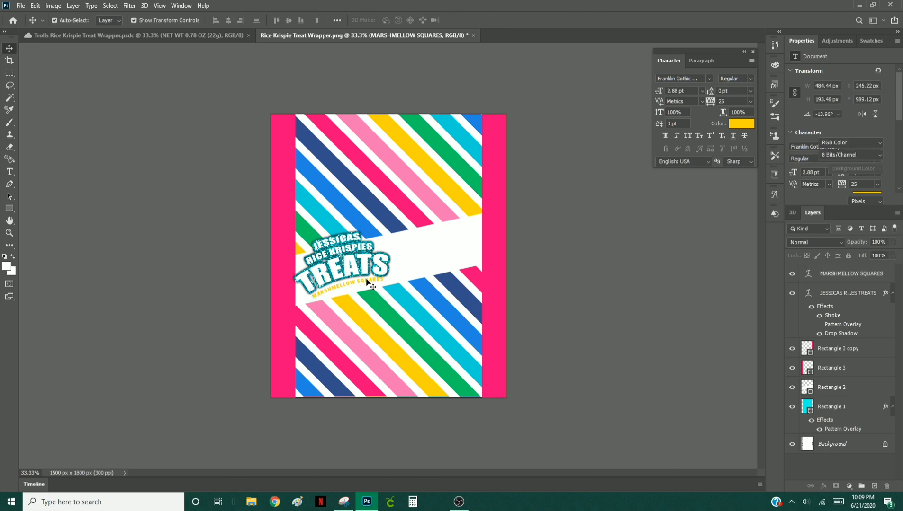
click(852, 273)
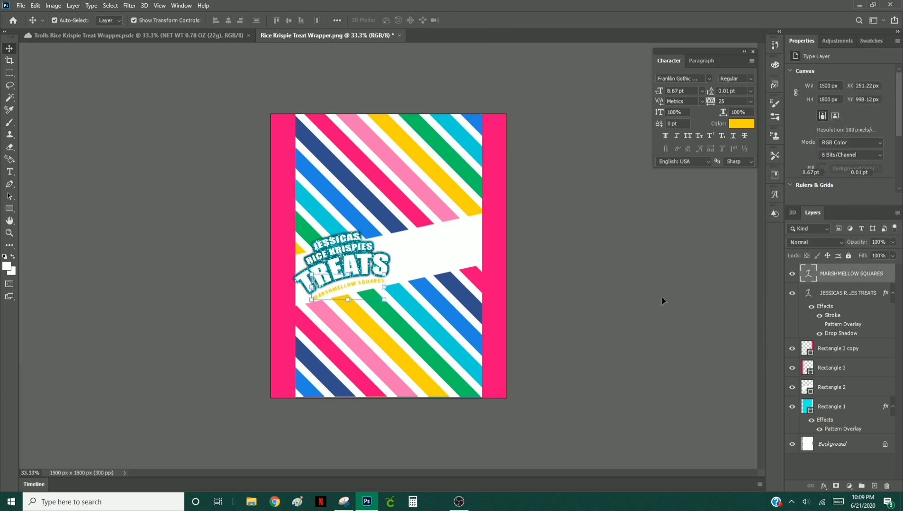